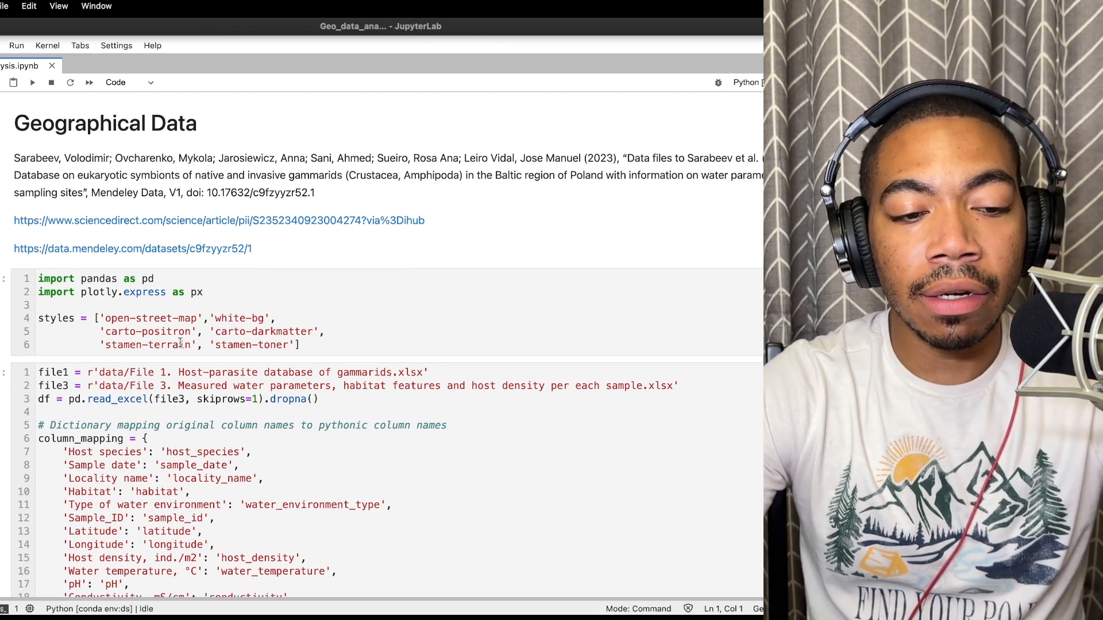
- Run the setup and data-loading cells to show the five-row data preview
scroll(down, 3)
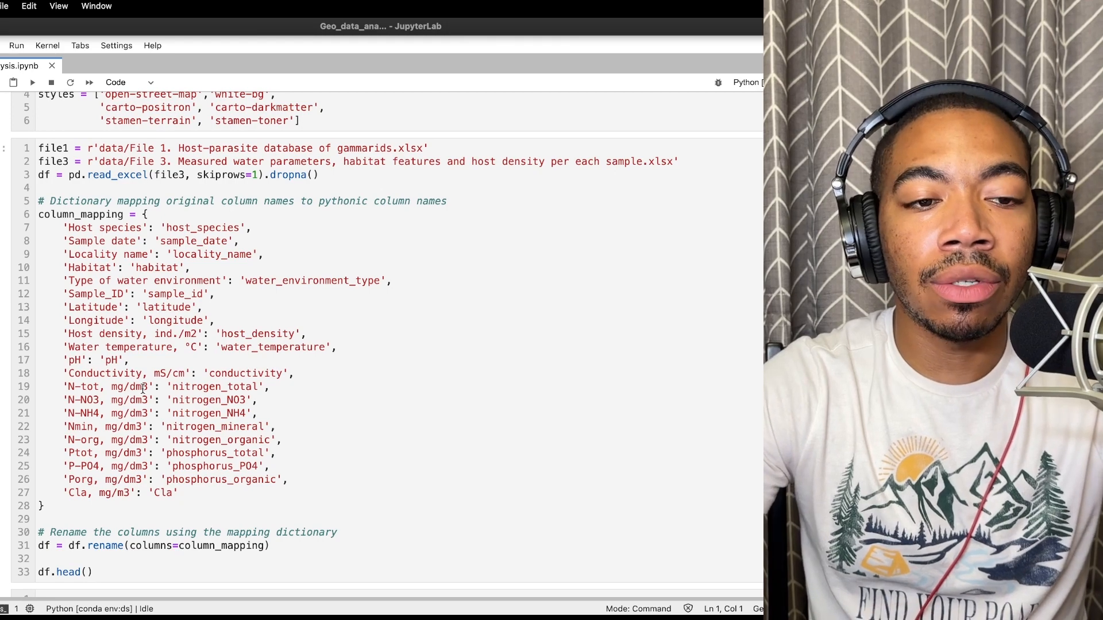
scroll(up, 3)
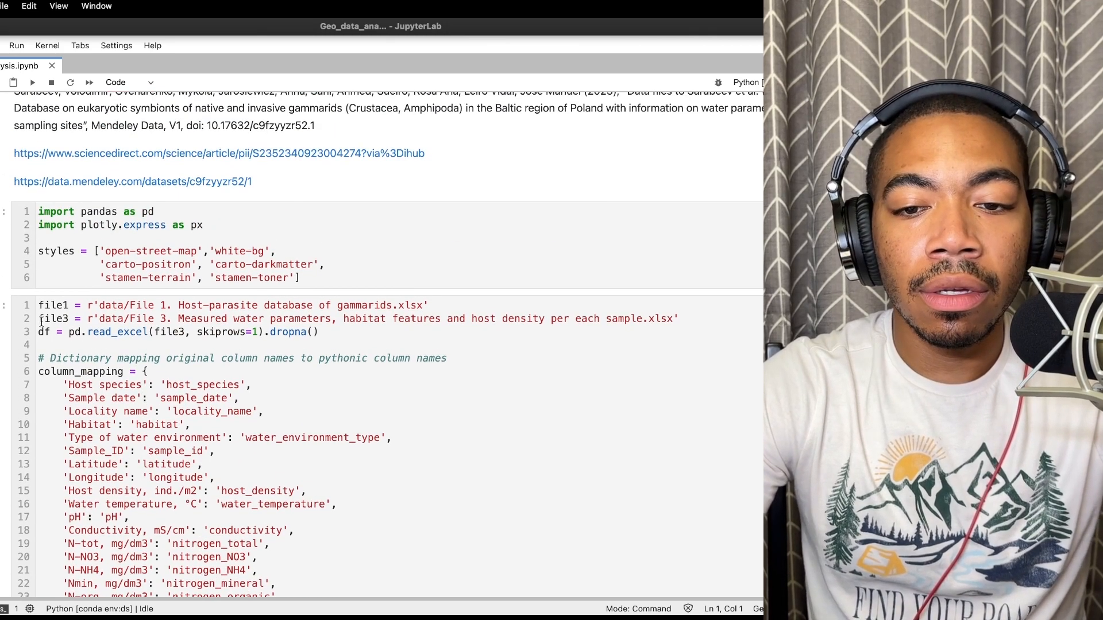
click(283, 251)
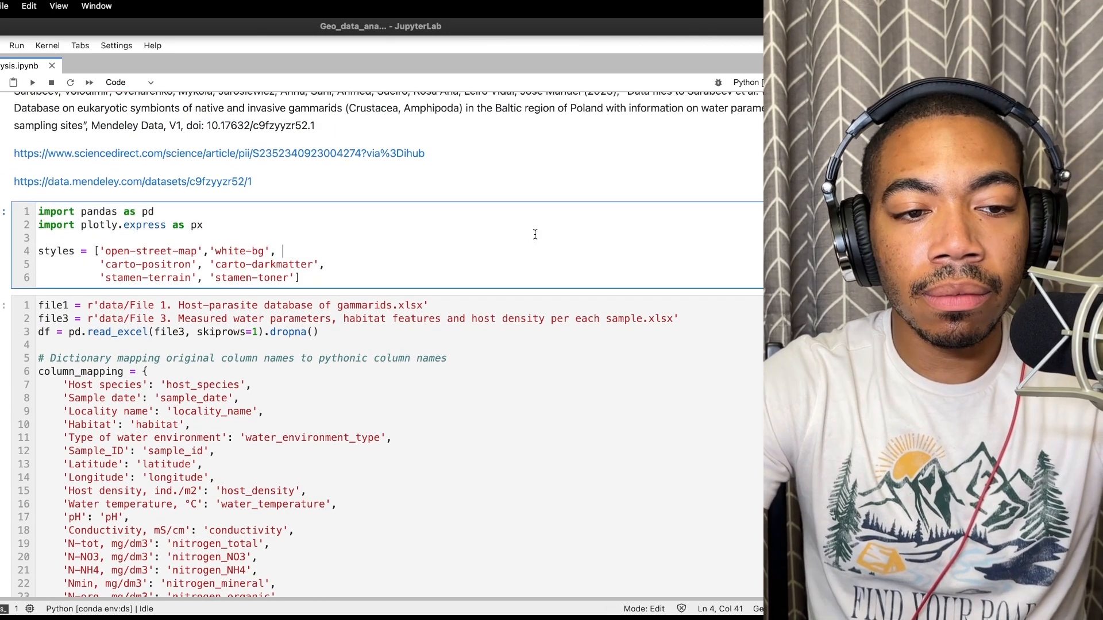
key(shift+enter)
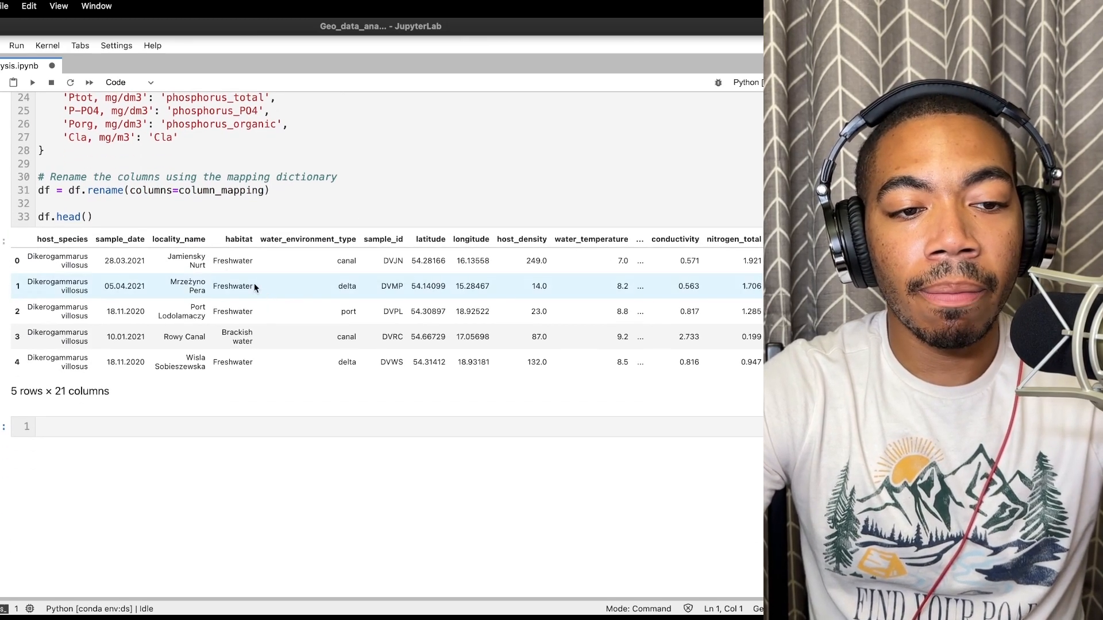
- Enter df.columns.tolist() in the empty cell to list the renamed columns
click(141, 427)
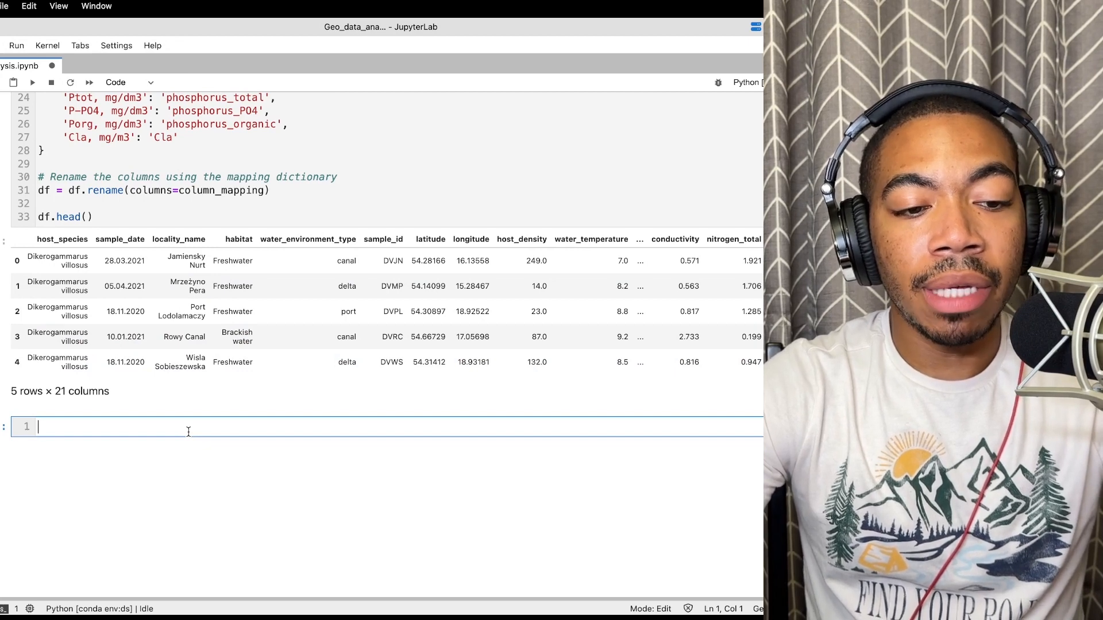
text(d)
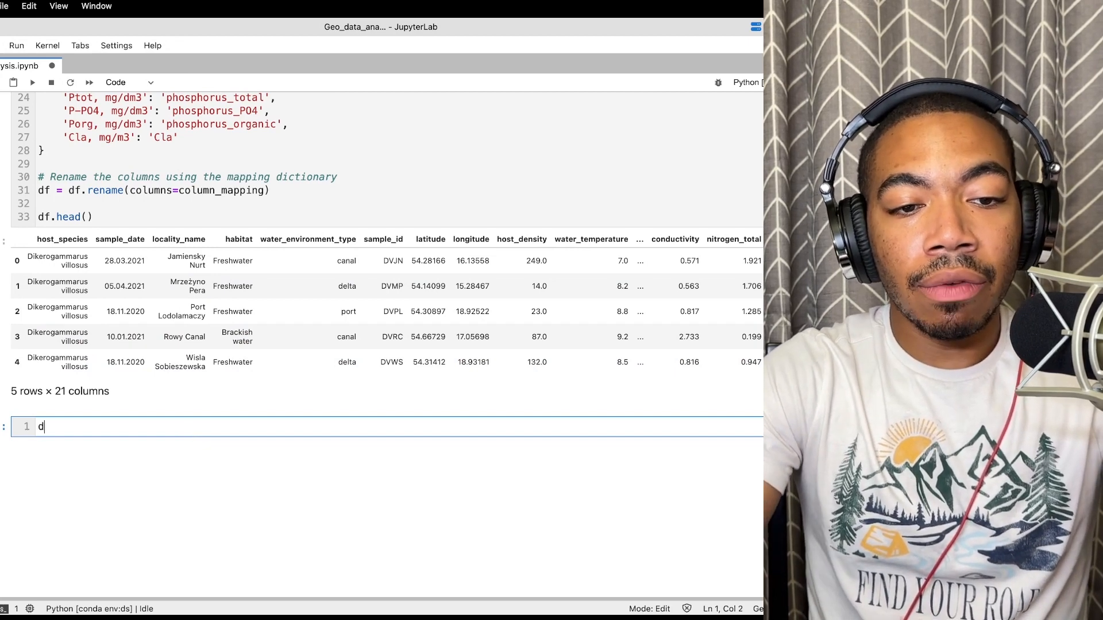
text(f.colu)
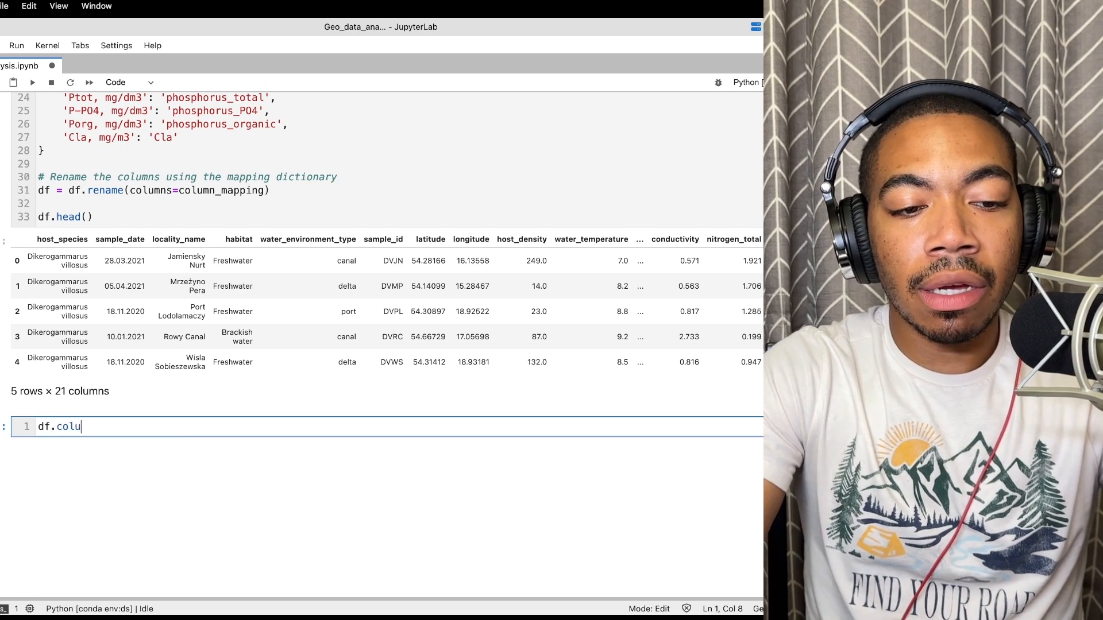
text(mns.tolist()
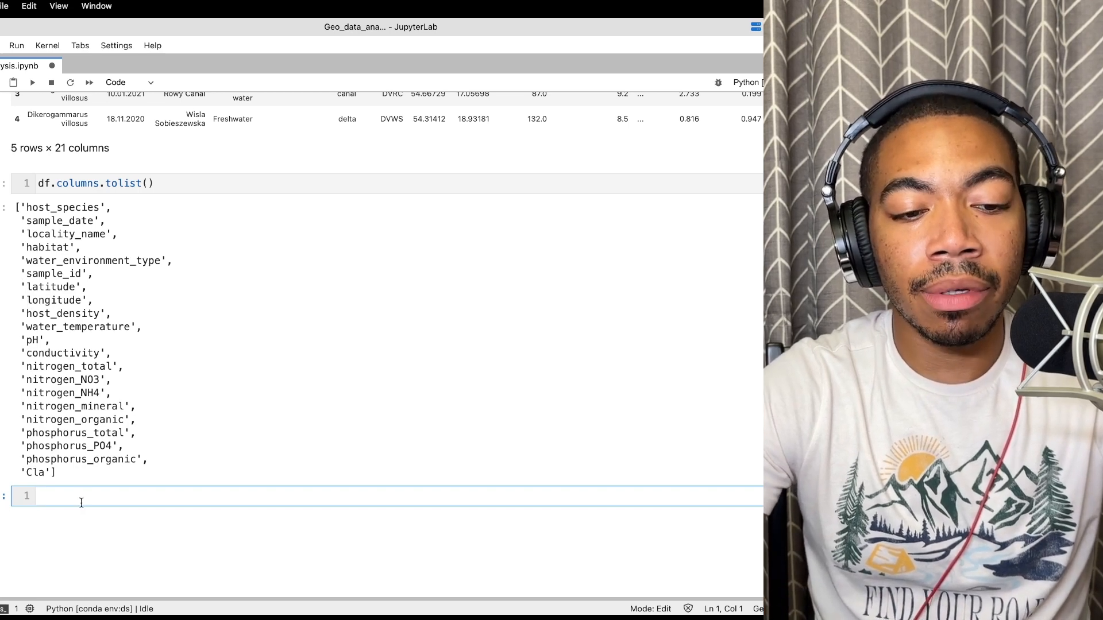
- Write px.scatter_mapbox(df, lat='latitude', lon='longitude') in the new cell
text(f)
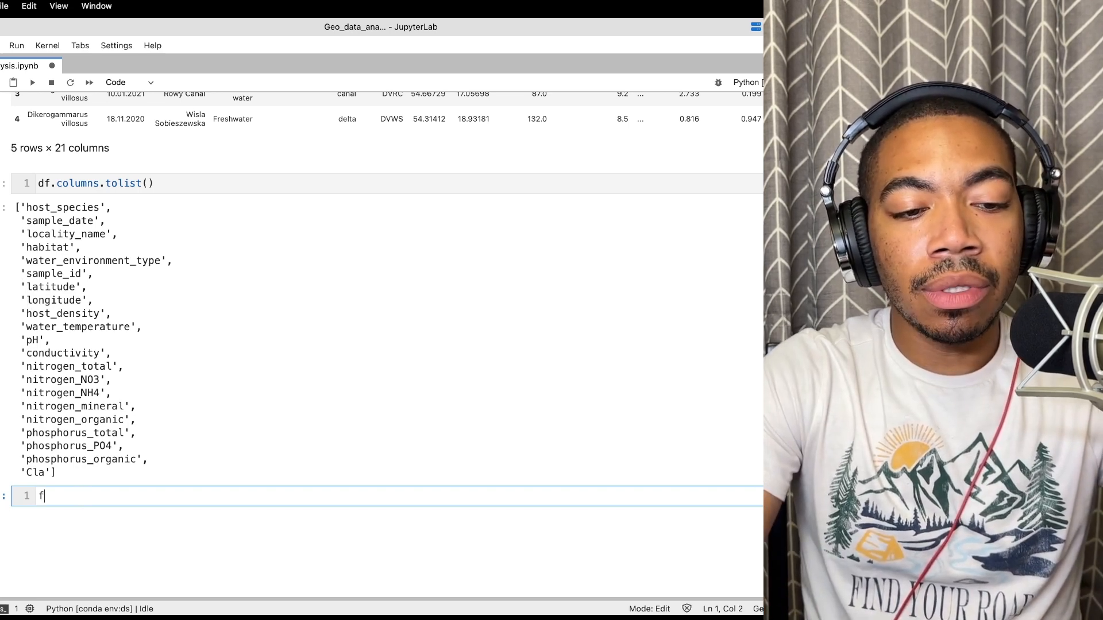
text(px.scatter_mapbox()
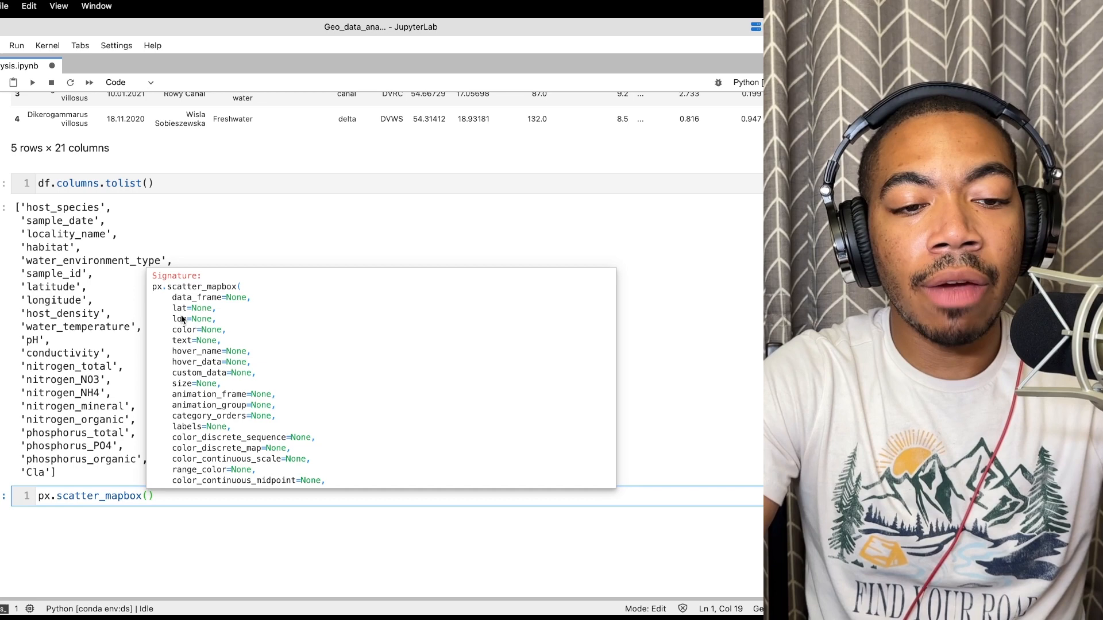
mouse_move(167, 483)
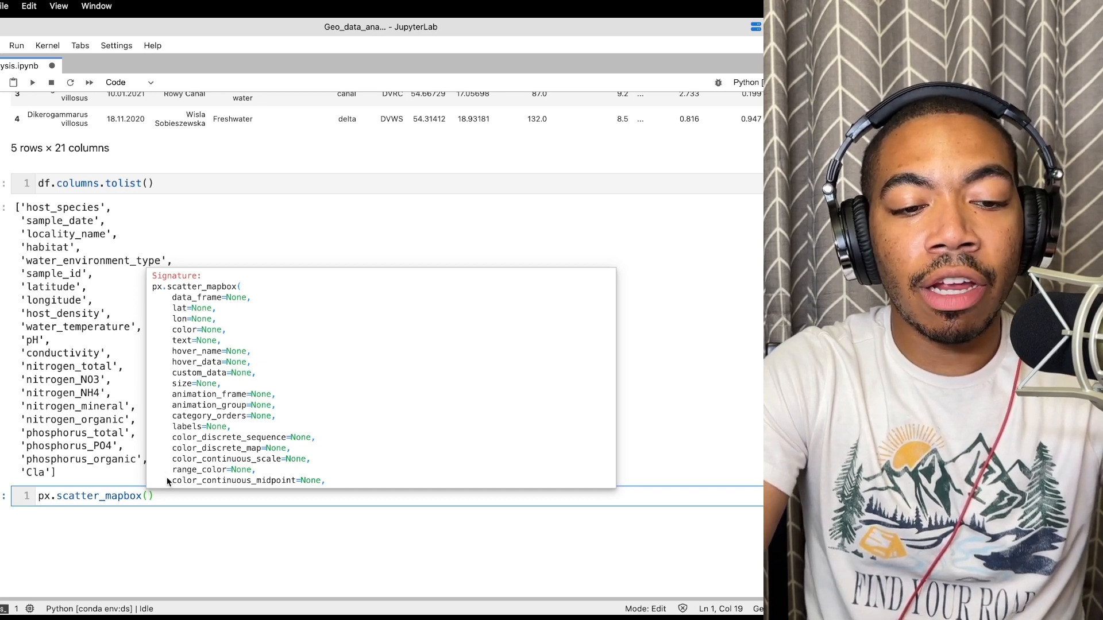
text(df,)
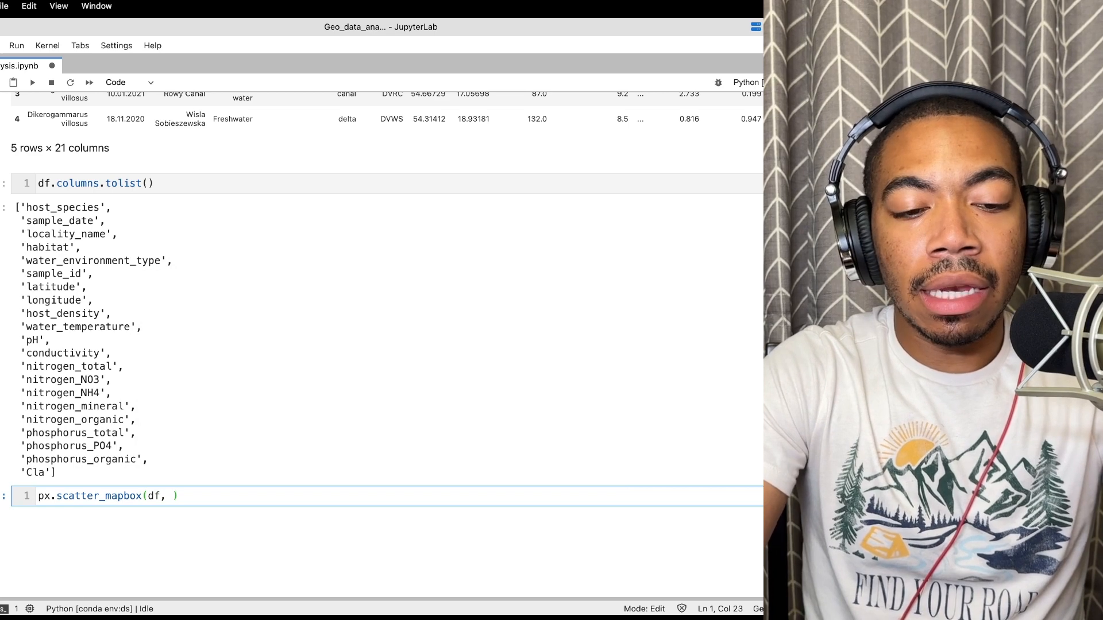
text(lat)
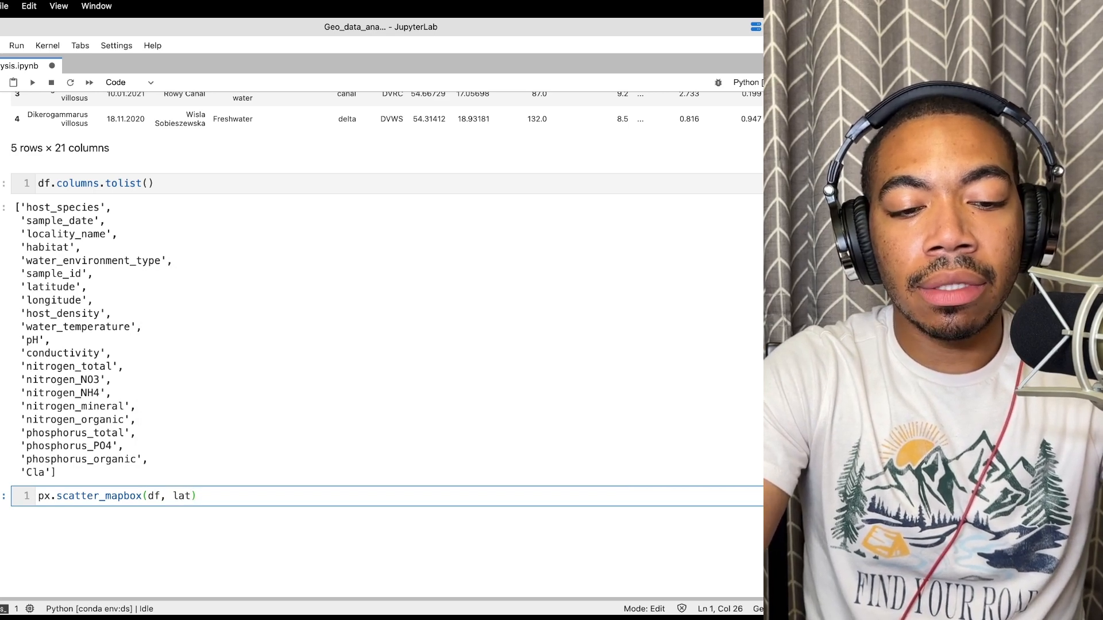
text(= 'la')
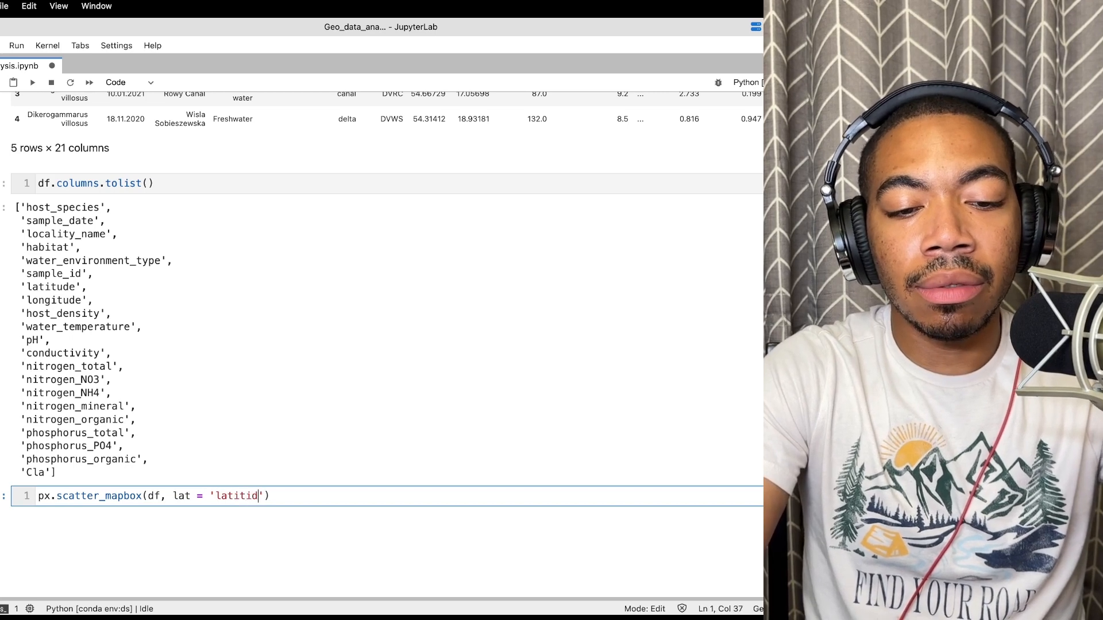
text(de', lon)
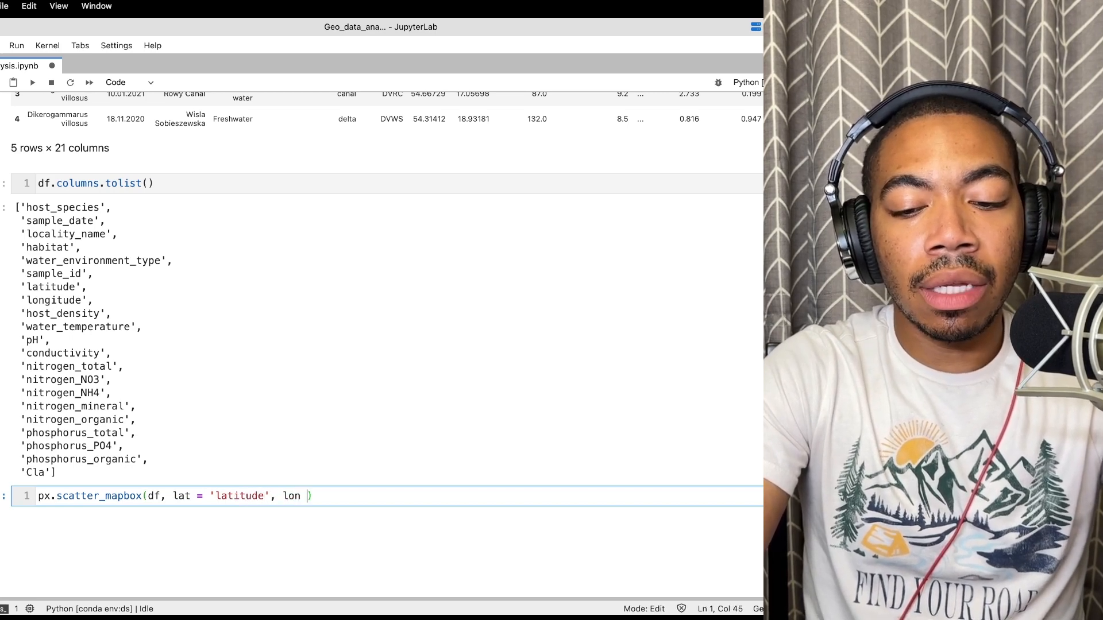
text(= 'lon')
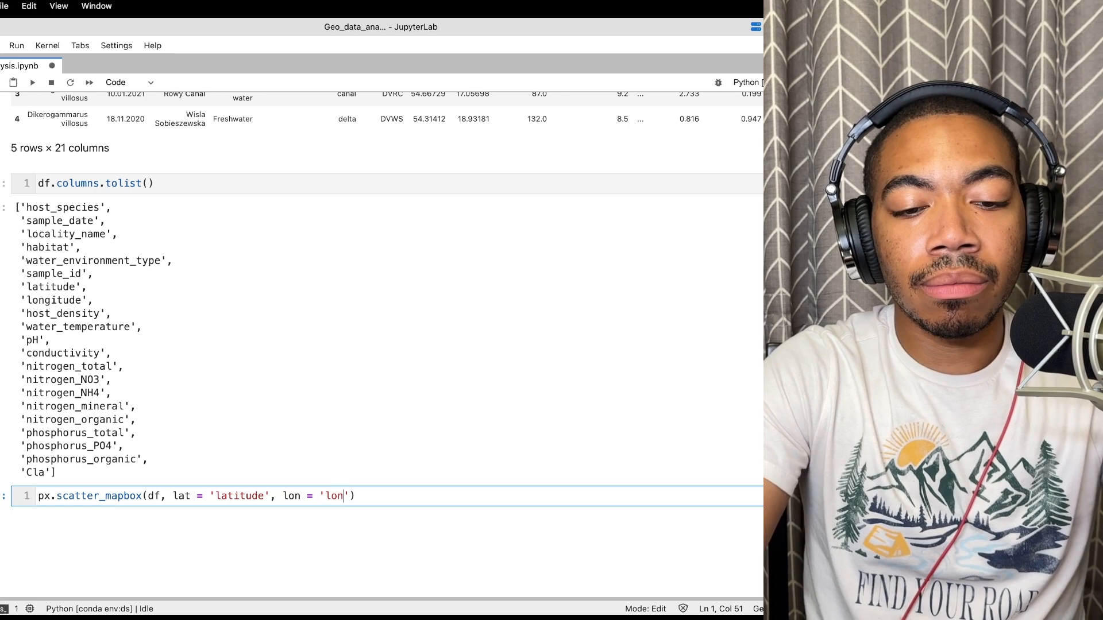
text(gitude'))
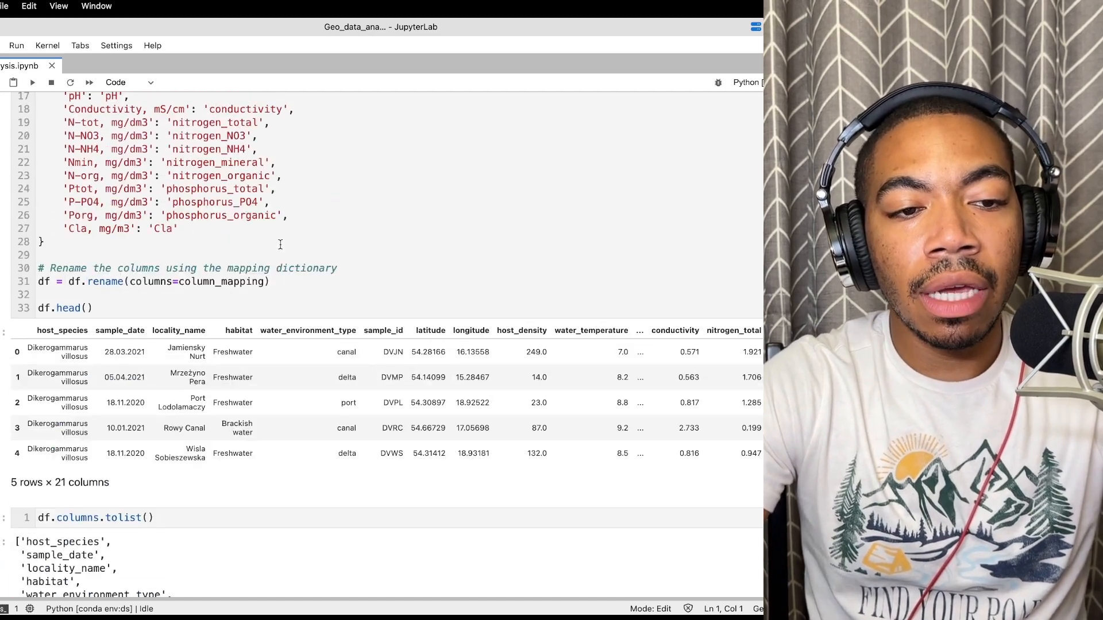
- Scroll up to check the styles list, then back down to the map cell
scroll(up, 3)
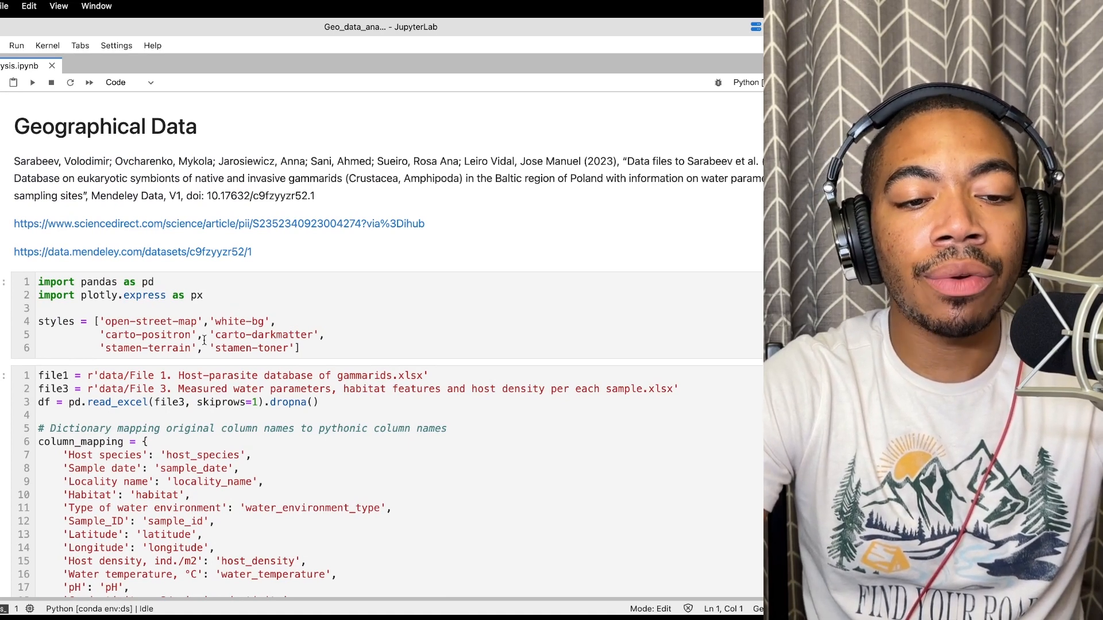
scroll(down, 3)
text(px.scatter_mapbox(df, lat = 'latitude', lon = 'longitude)
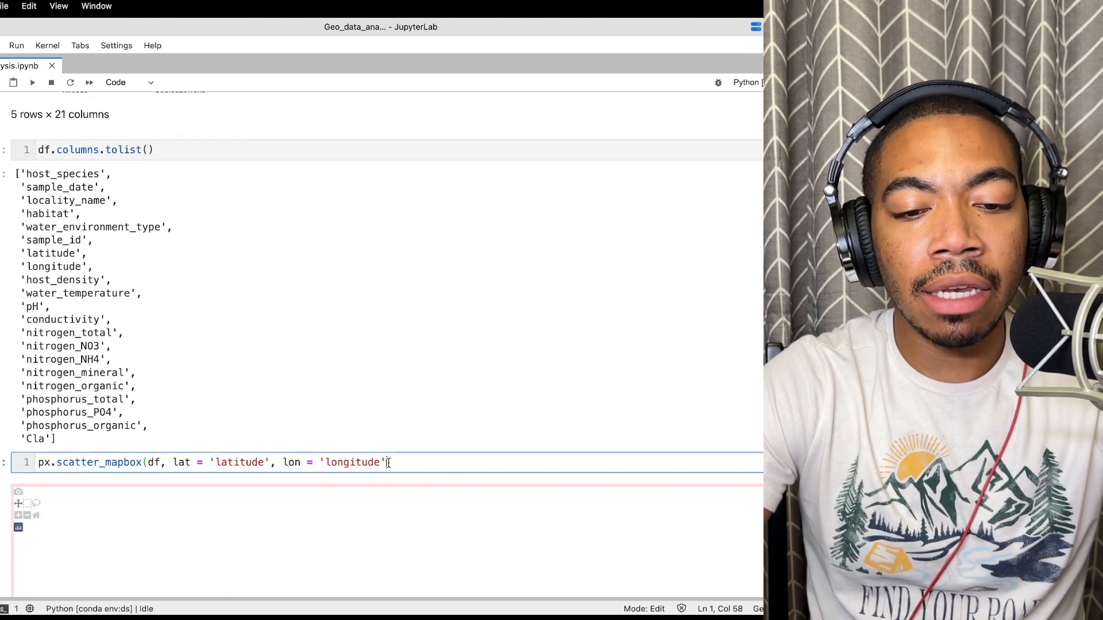
- Add mapbox_style=styles[0] to the scatter_mapbox call for an open-street-map basemap
text(, map)
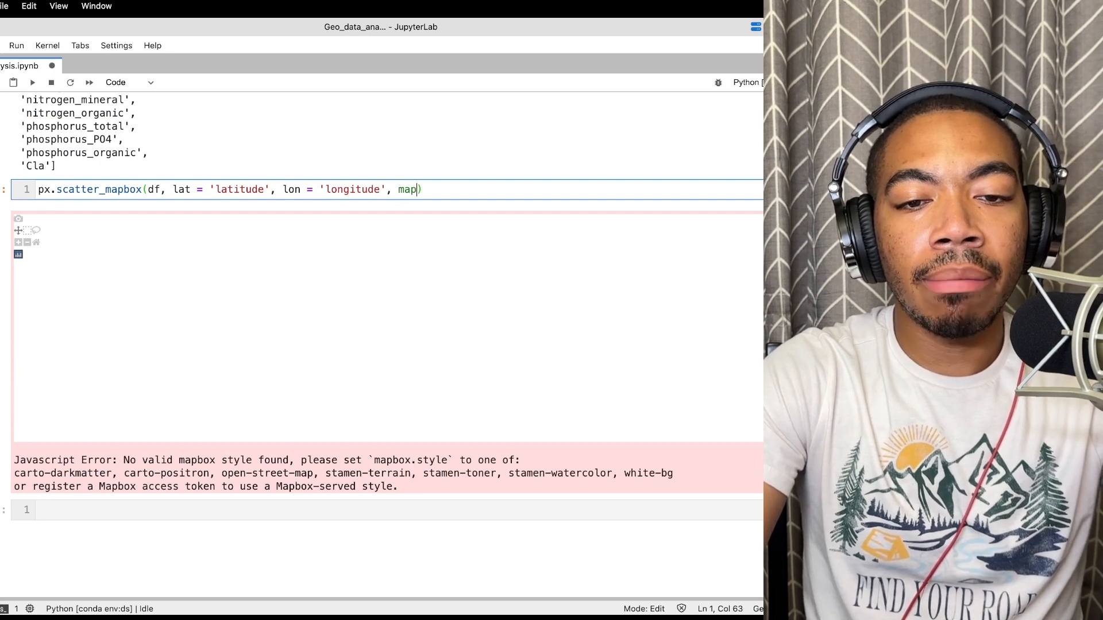
text(box_style=)
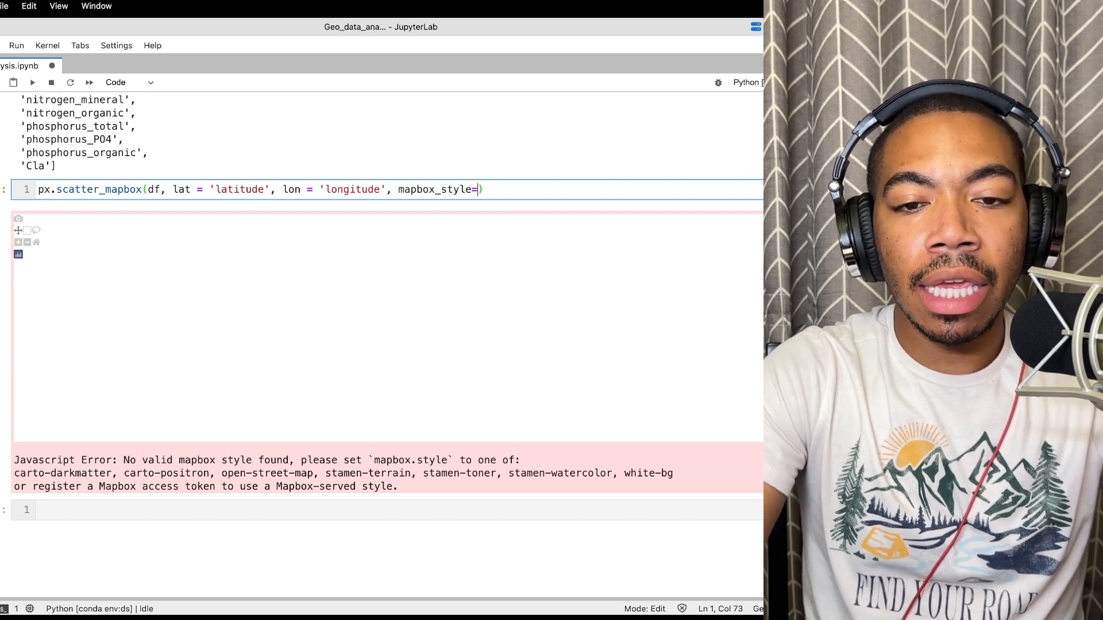
text(styles[])
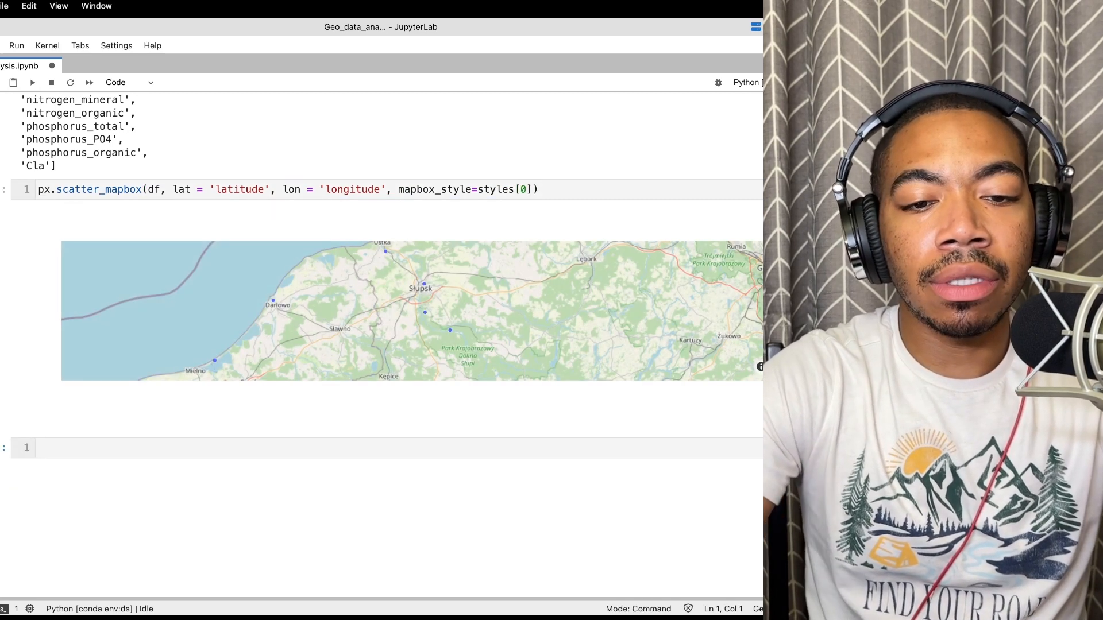
mouse_move(262, 257)
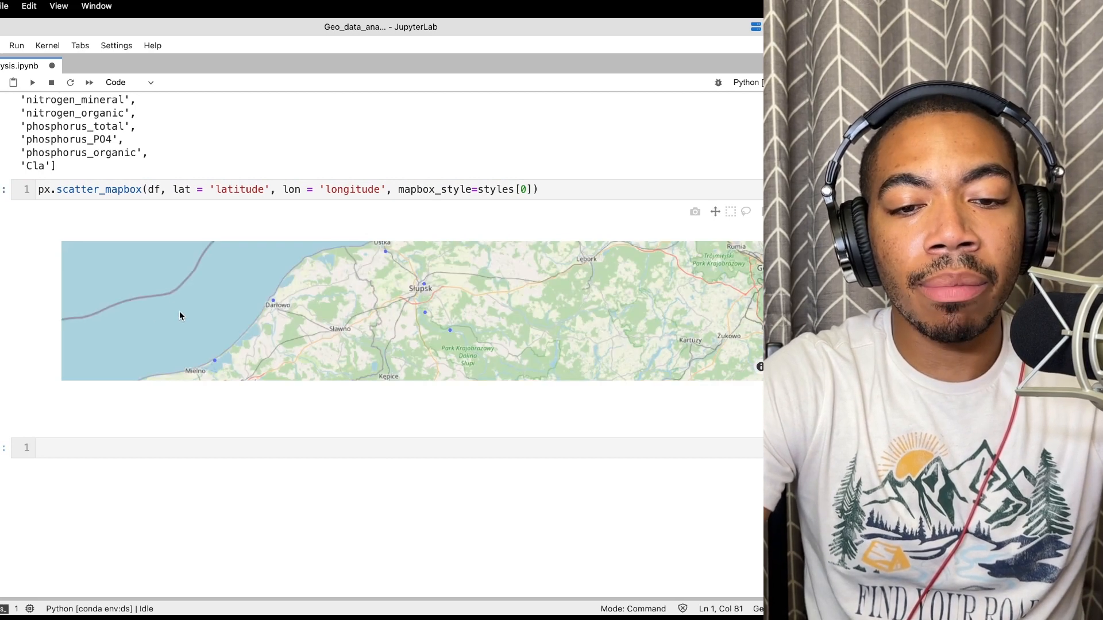
mouse_move(509, 178)
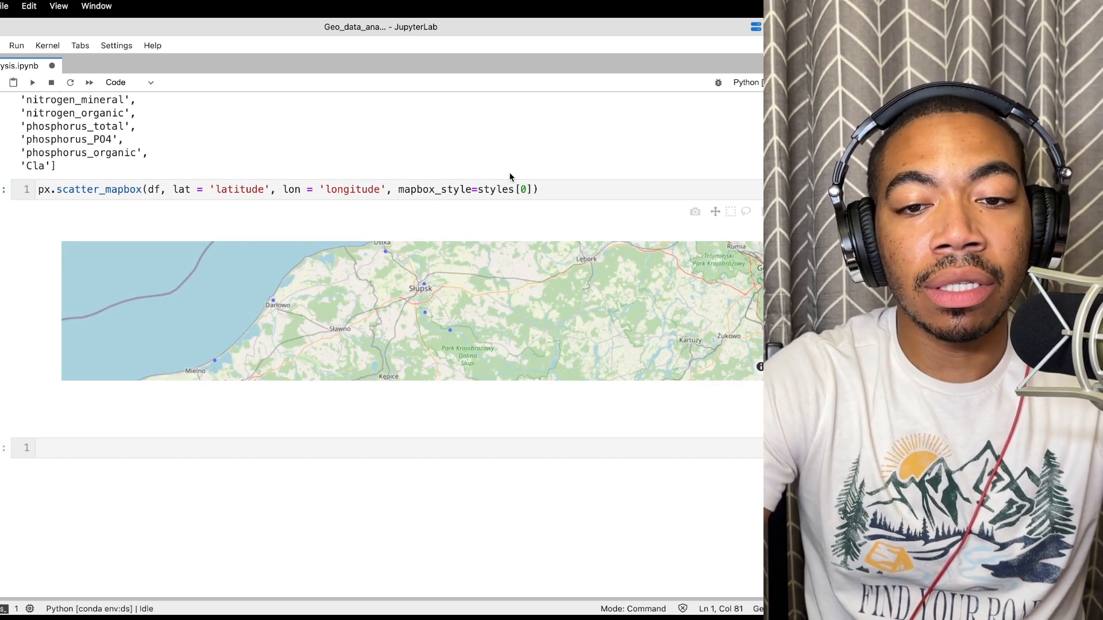
- Add width = 1200 and height = 600 to the scatter_mapbox call
click(281, 189)
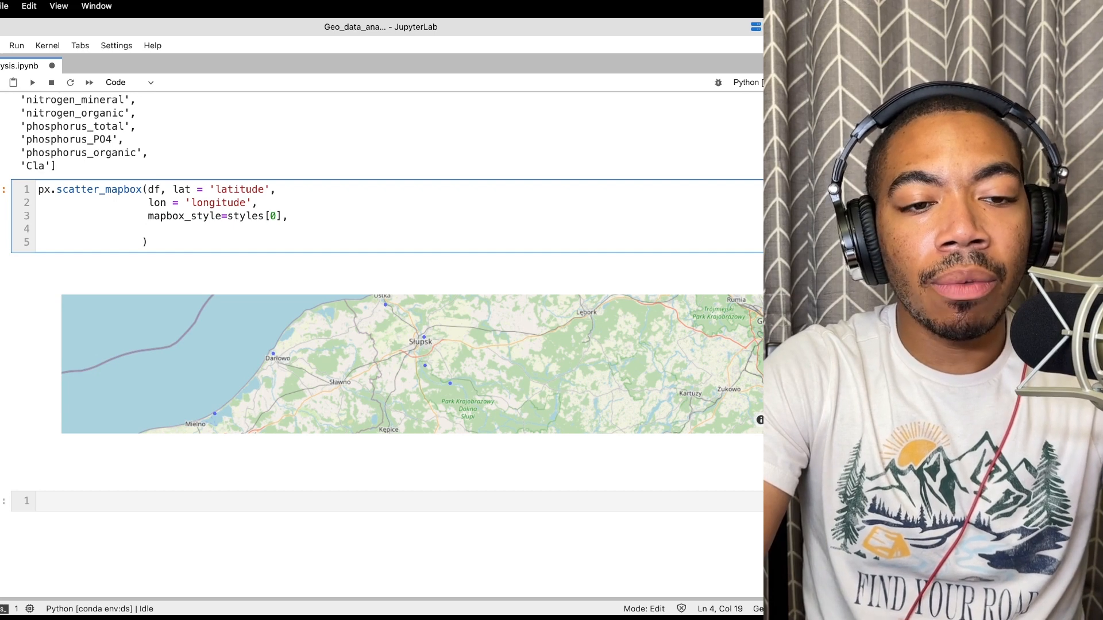
text(wid)
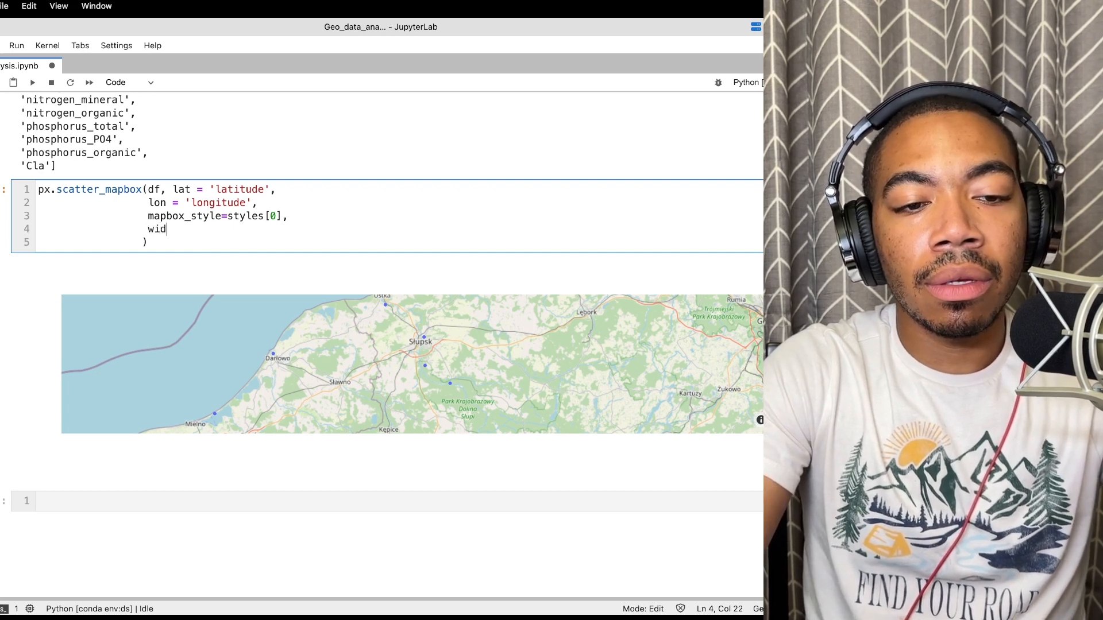
text(th = 12)
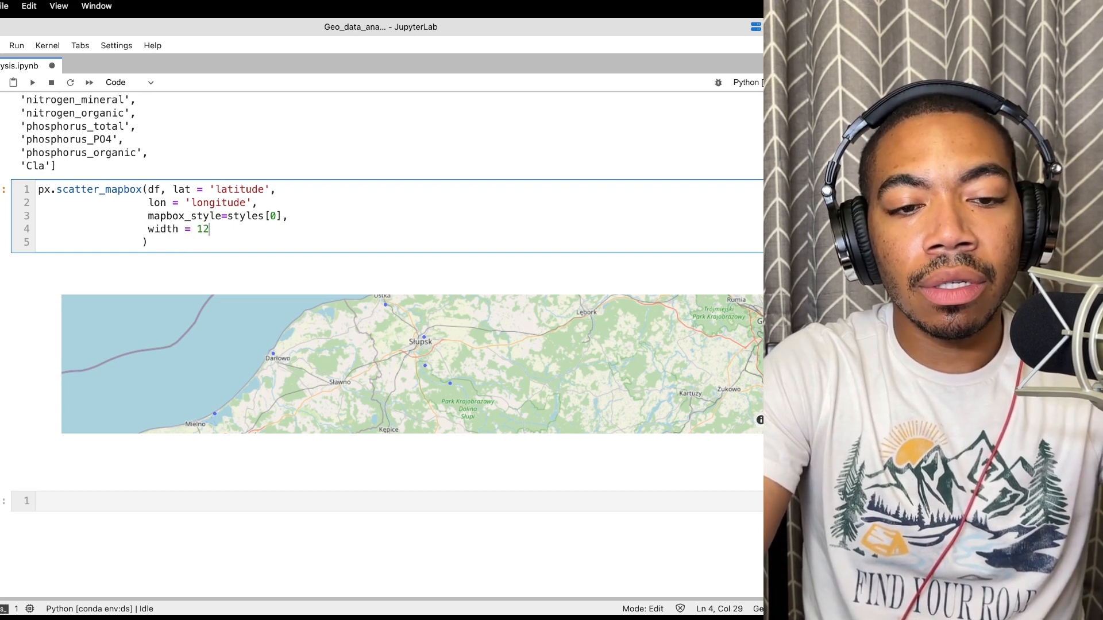
text(00,)
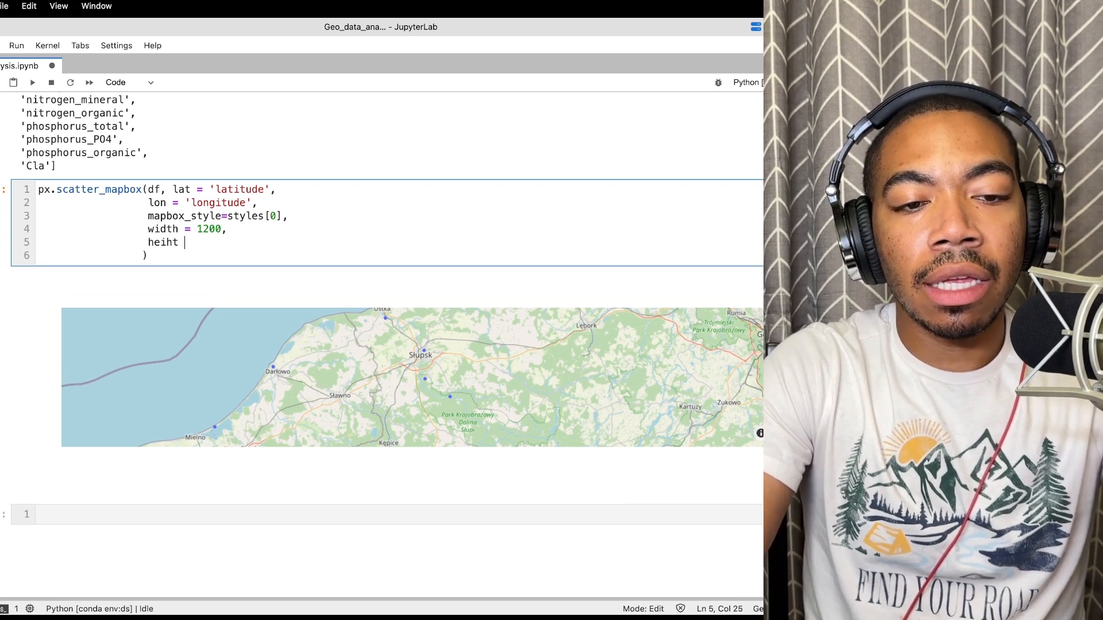
text(ht =)
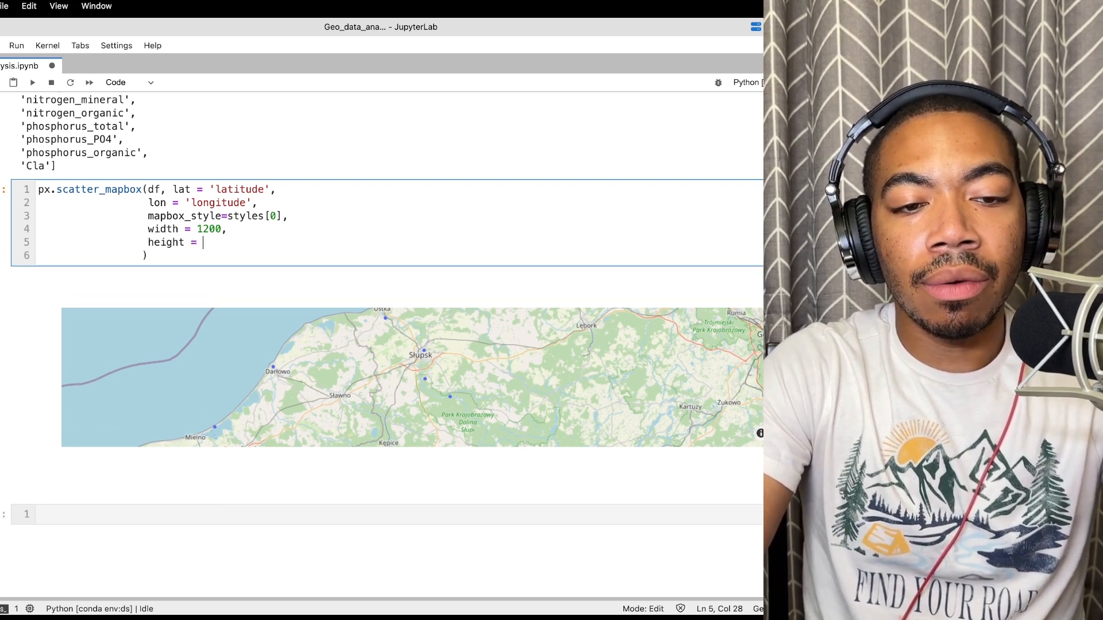
text(600)
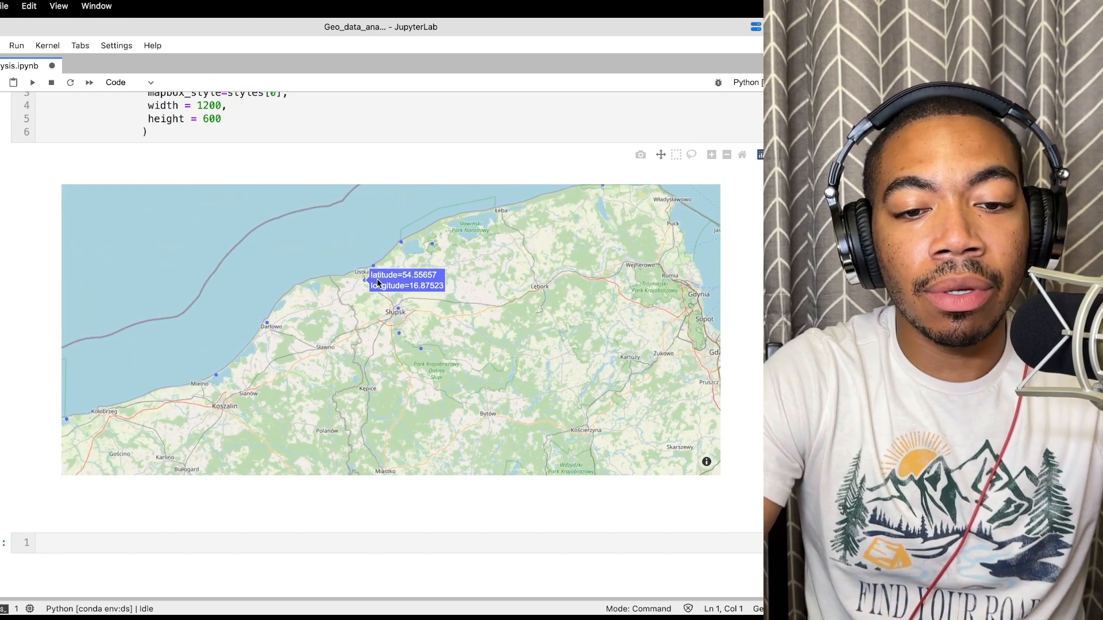
mouse_move(57, 439)
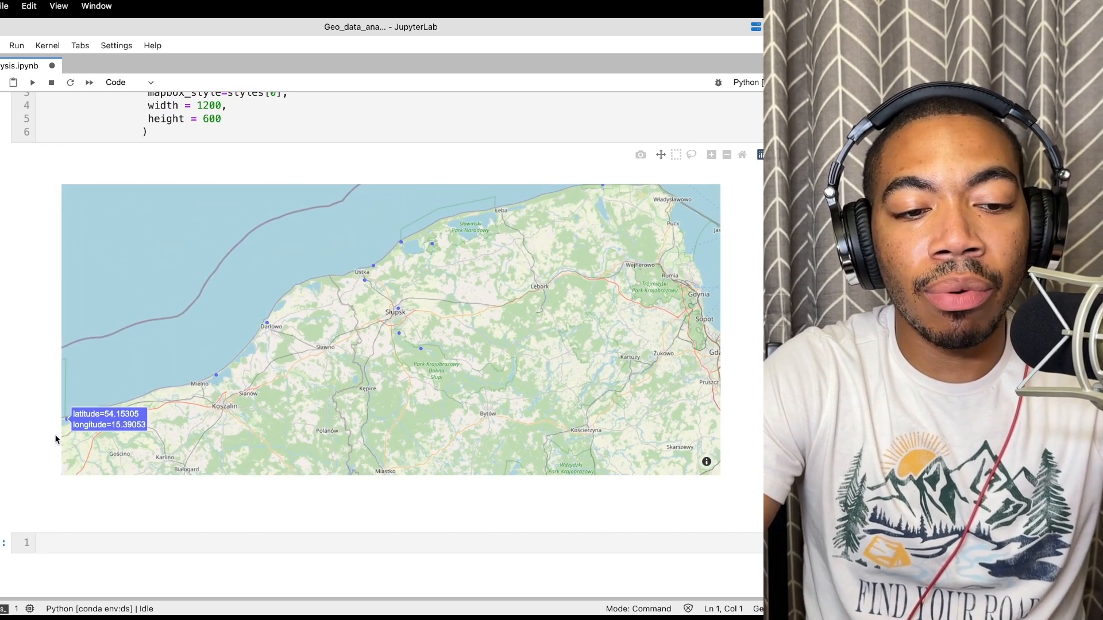
mouse_move(366, 280)
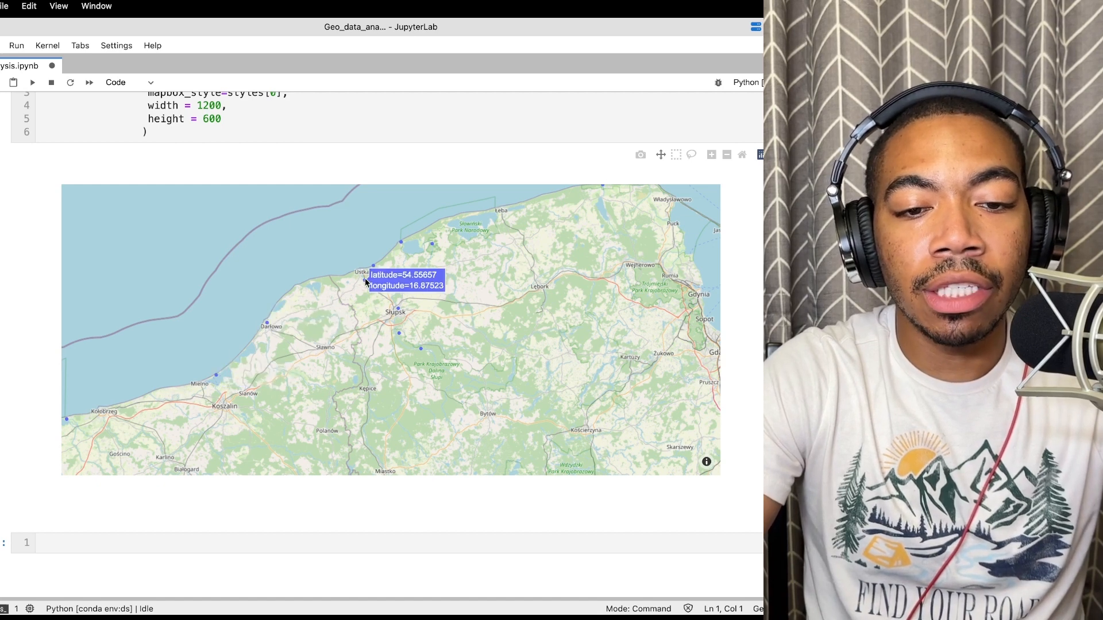
mouse_move(415, 310)
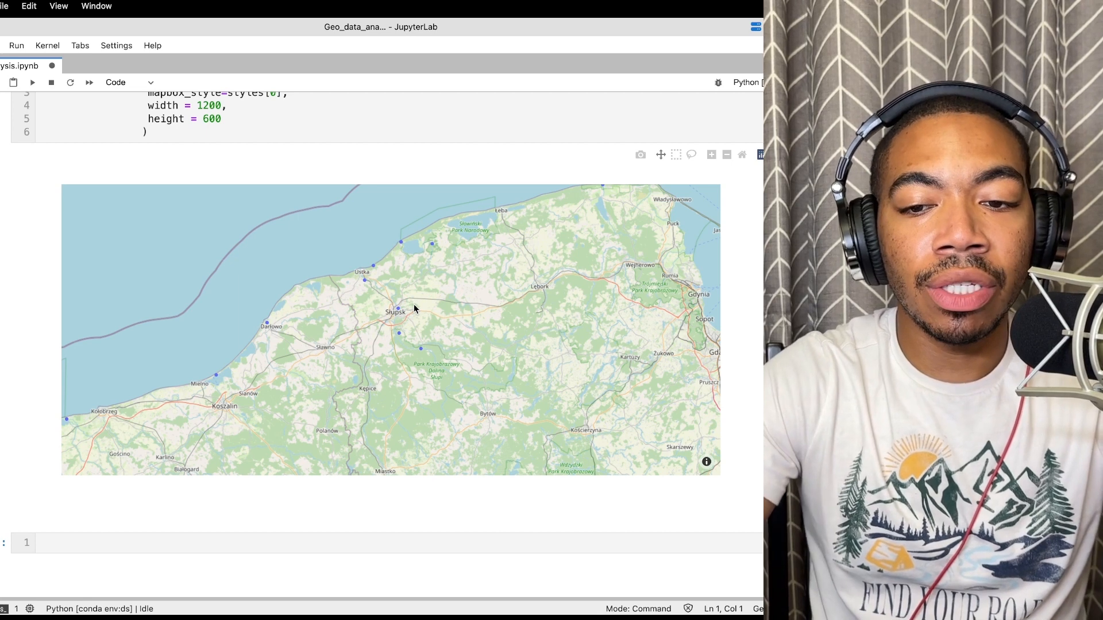
mouse_move(215, 376)
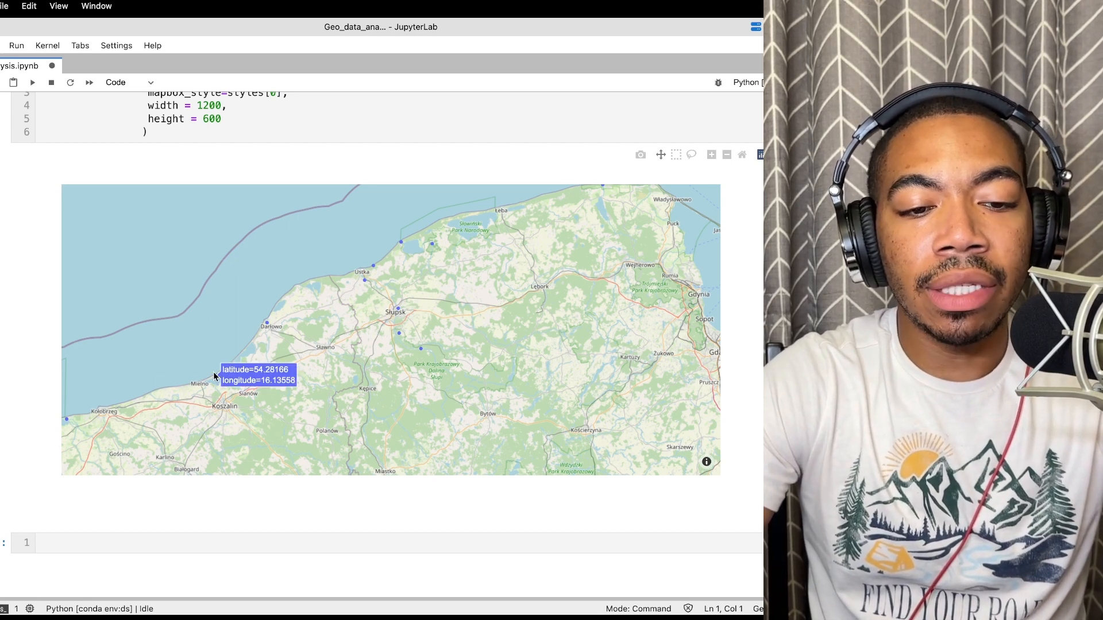
mouse_move(432, 244)
text(zoom = 7,                 )
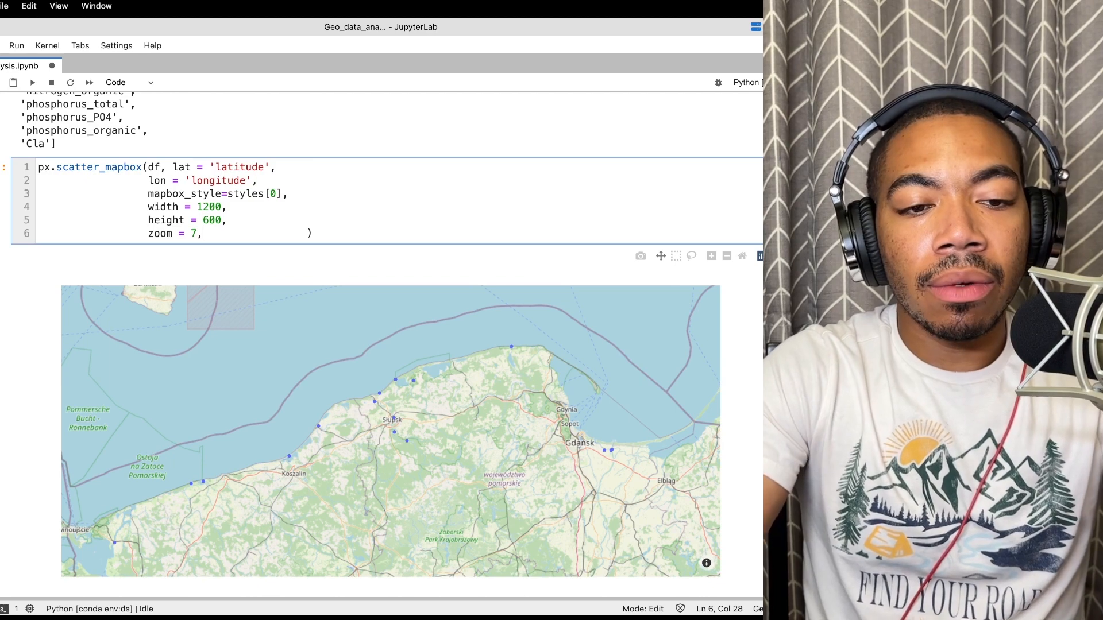
- Scroll down to view the map rendered at zoom 7
scroll(down, 3)
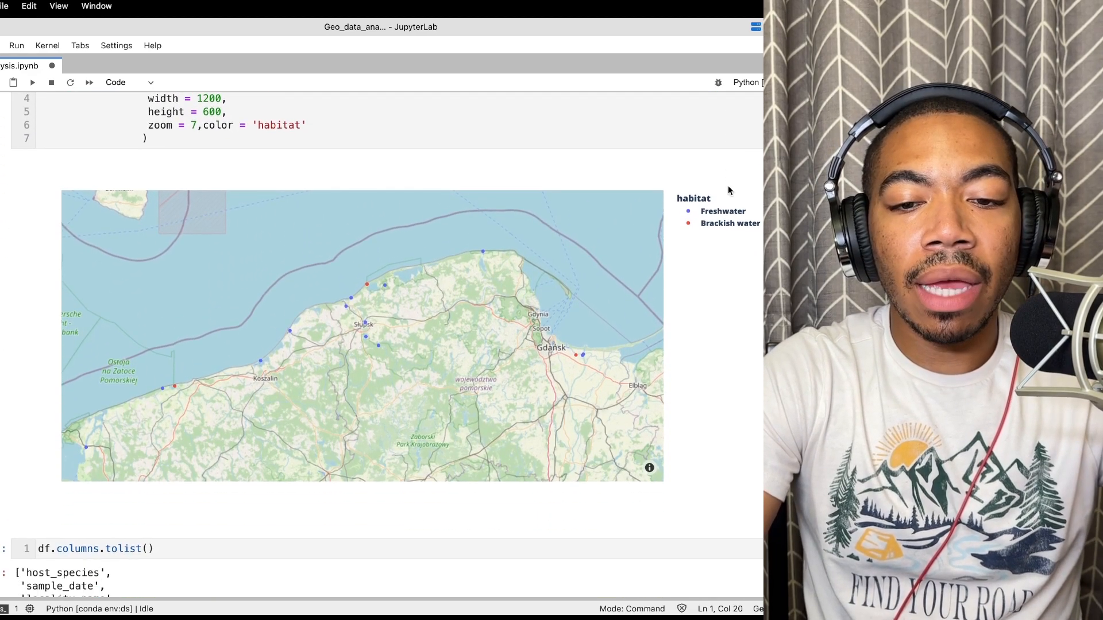
mouse_move(163, 388)
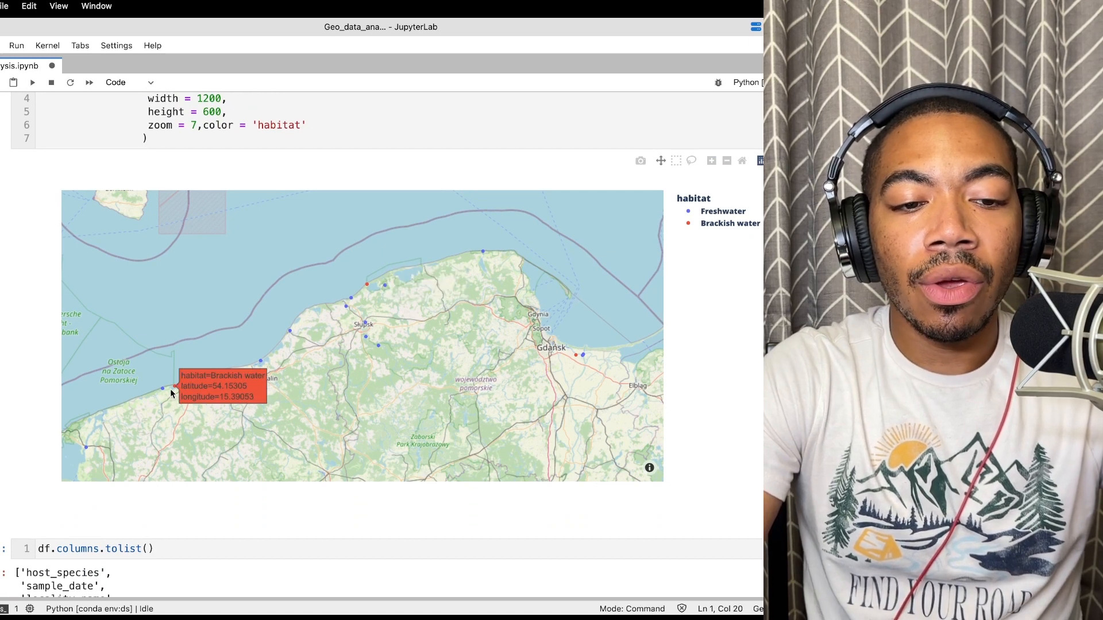
mouse_move(367, 284)
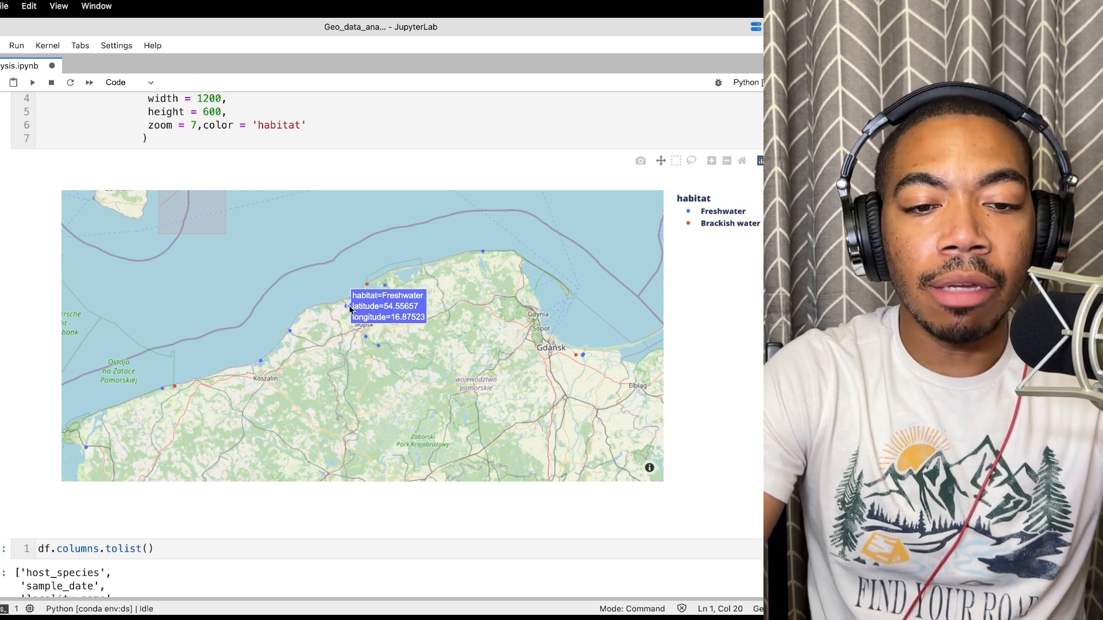
mouse_move(378, 345)
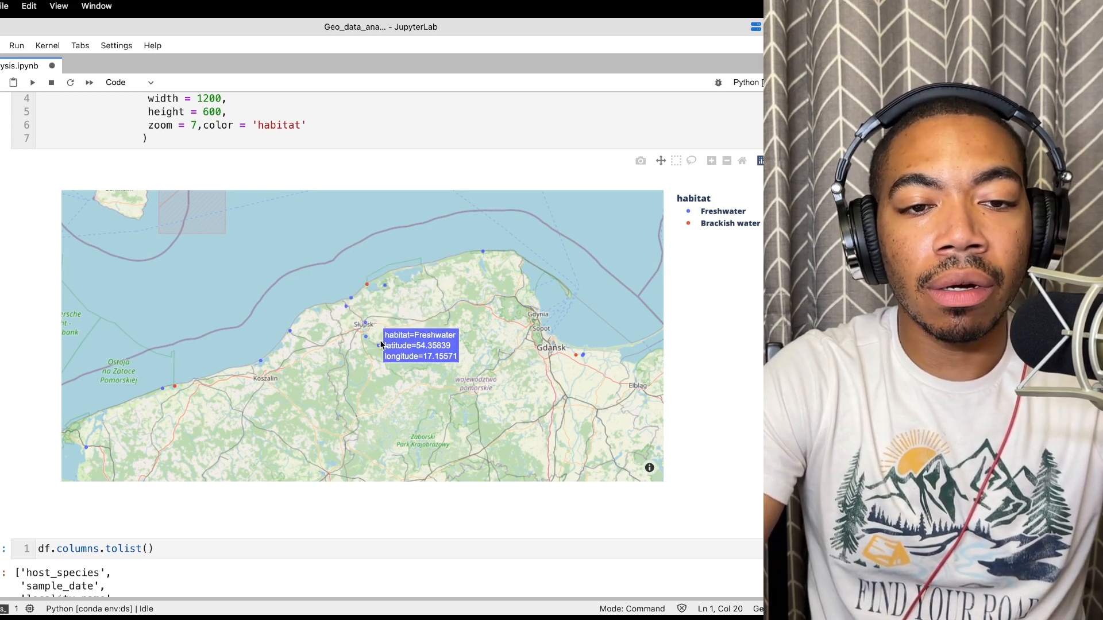
- Place the cursor after color='habitat' on line 6 for another argument
click(328, 119)
text(,)
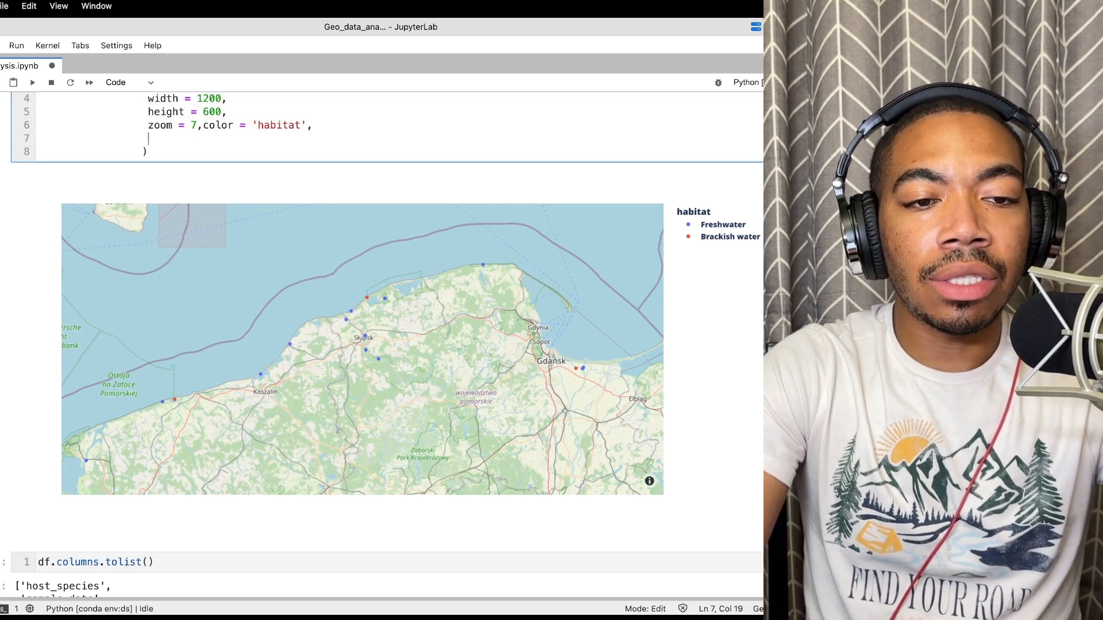
- Add size='host_density' and size_max=50 to the scatter_mapbox call
text(size =)
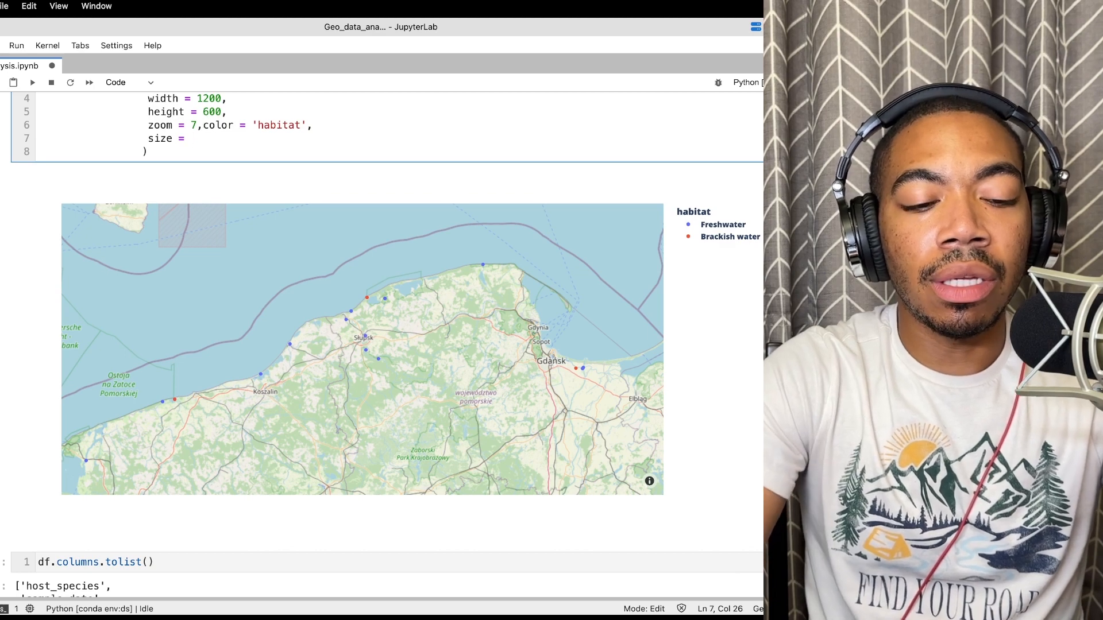
scroll(down, 3)
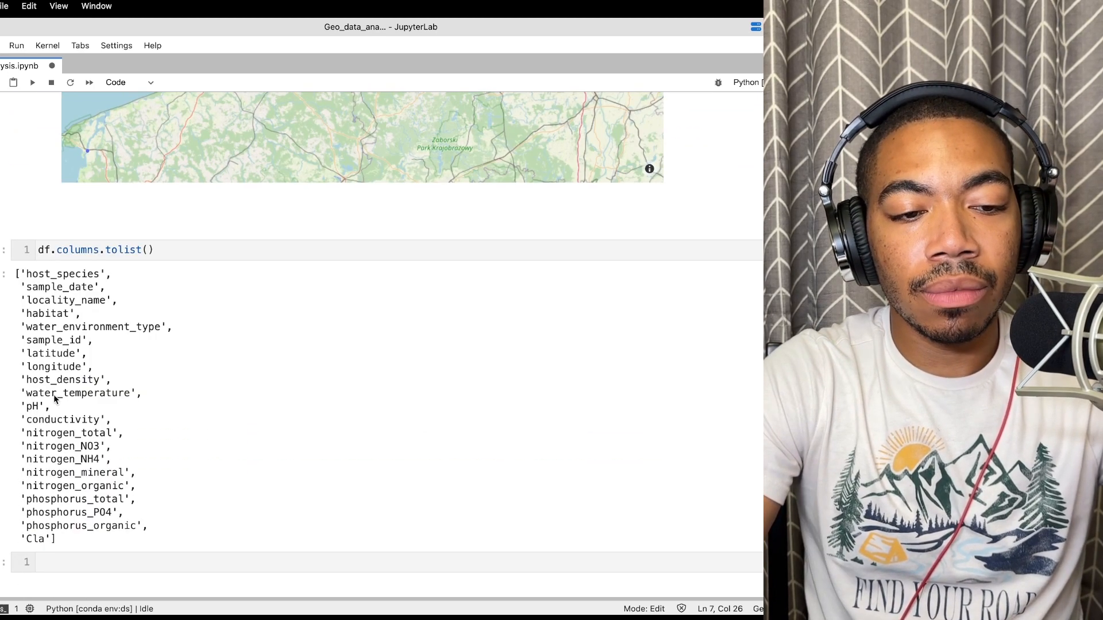
scroll(up, 3)
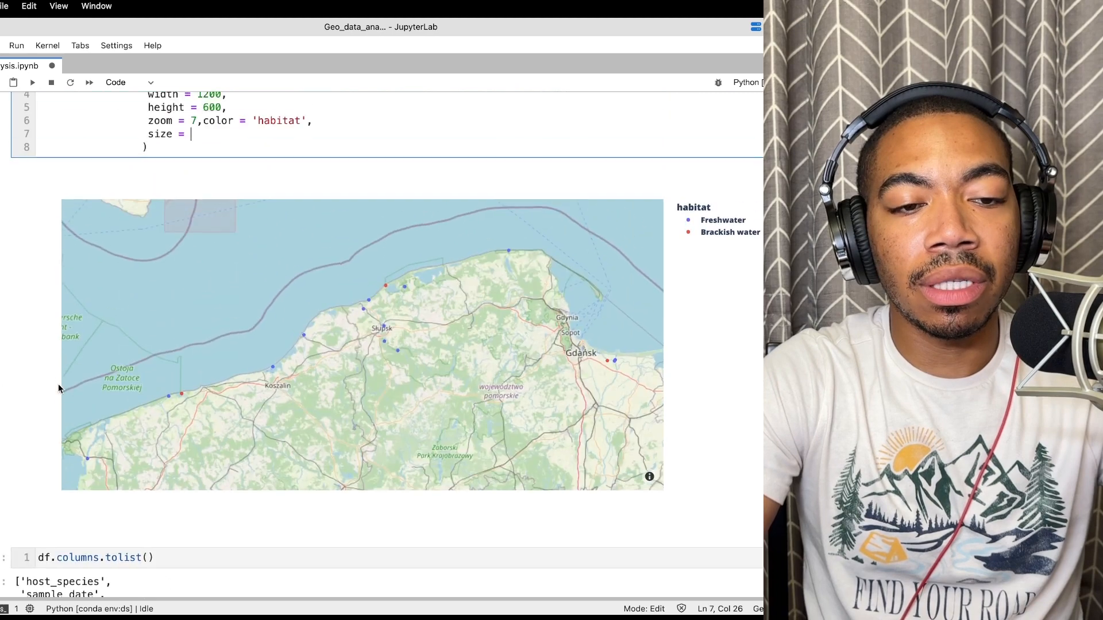
text(host_density')
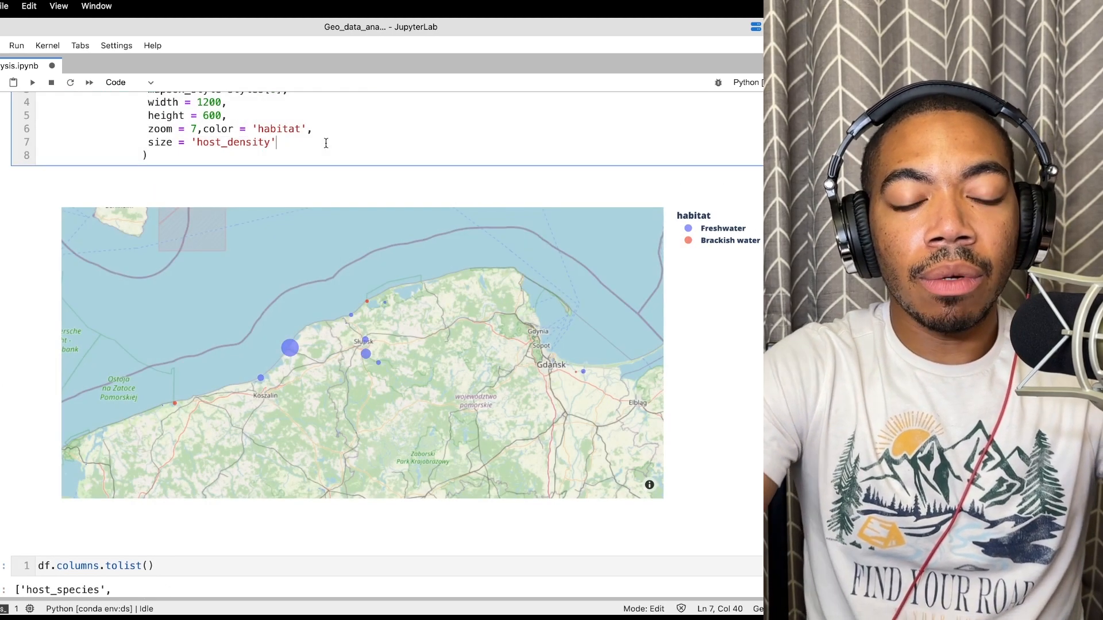
text(, size_max = 50)
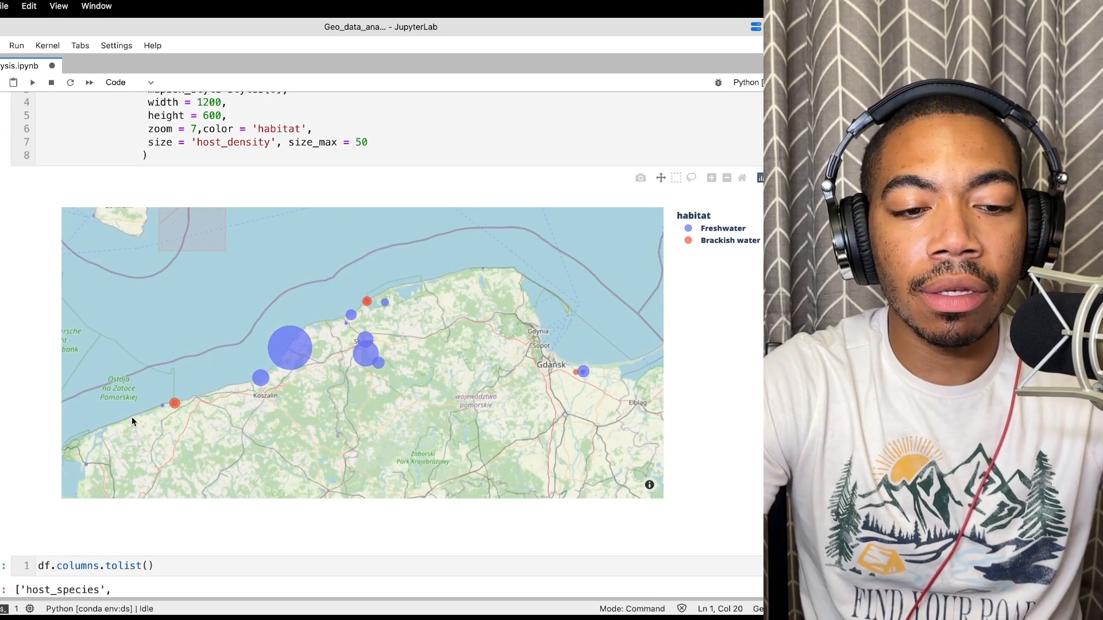
mouse_move(335, 358)
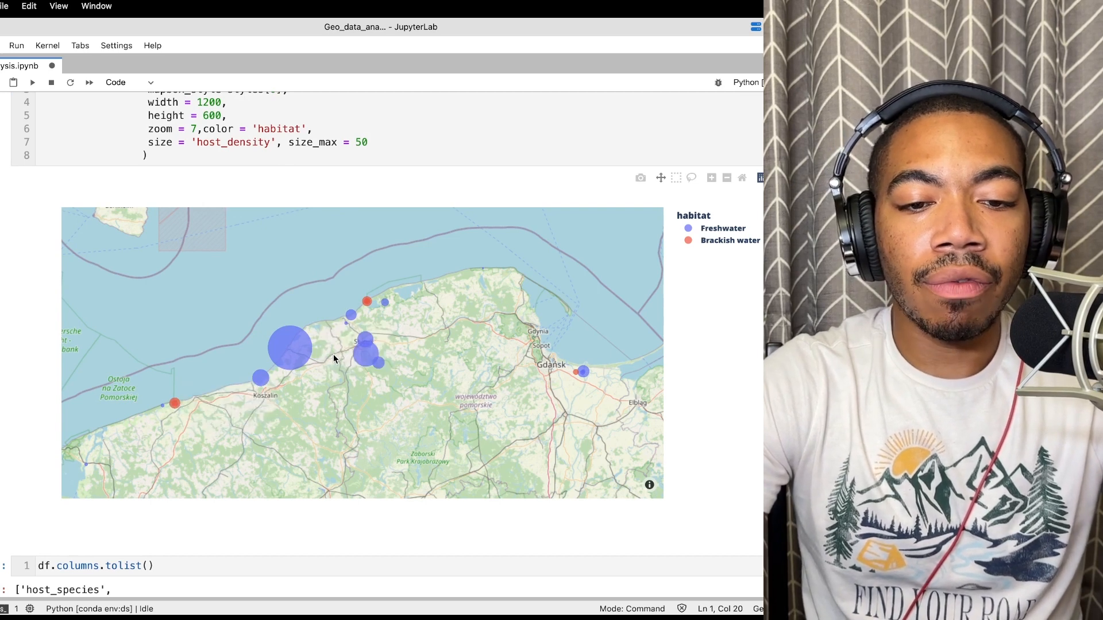
mouse_move(295, 345)
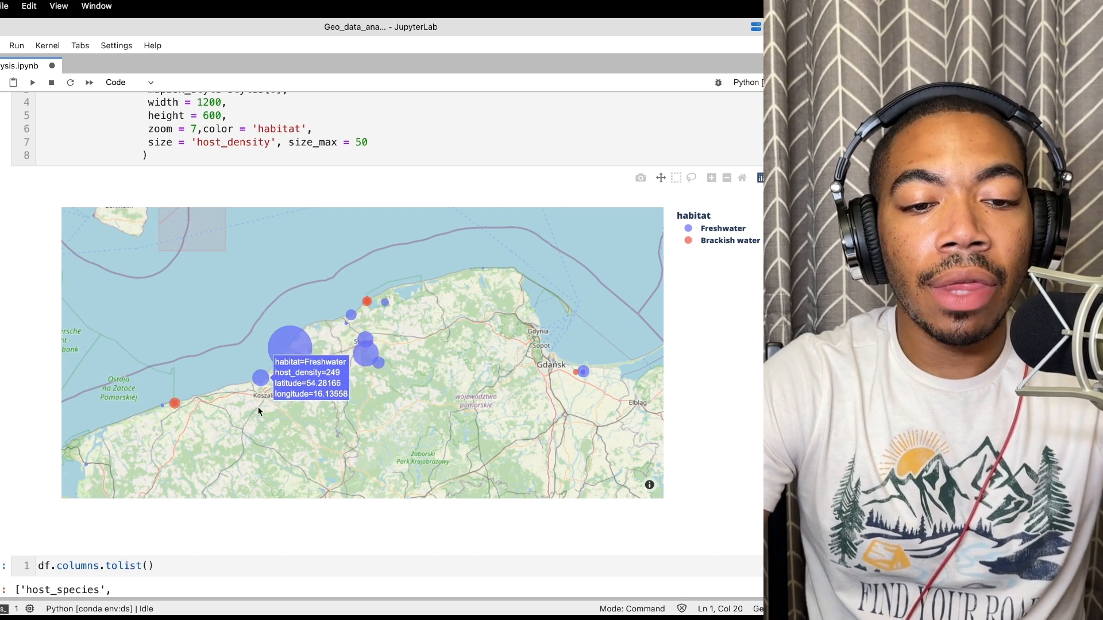
mouse_move(365, 301)
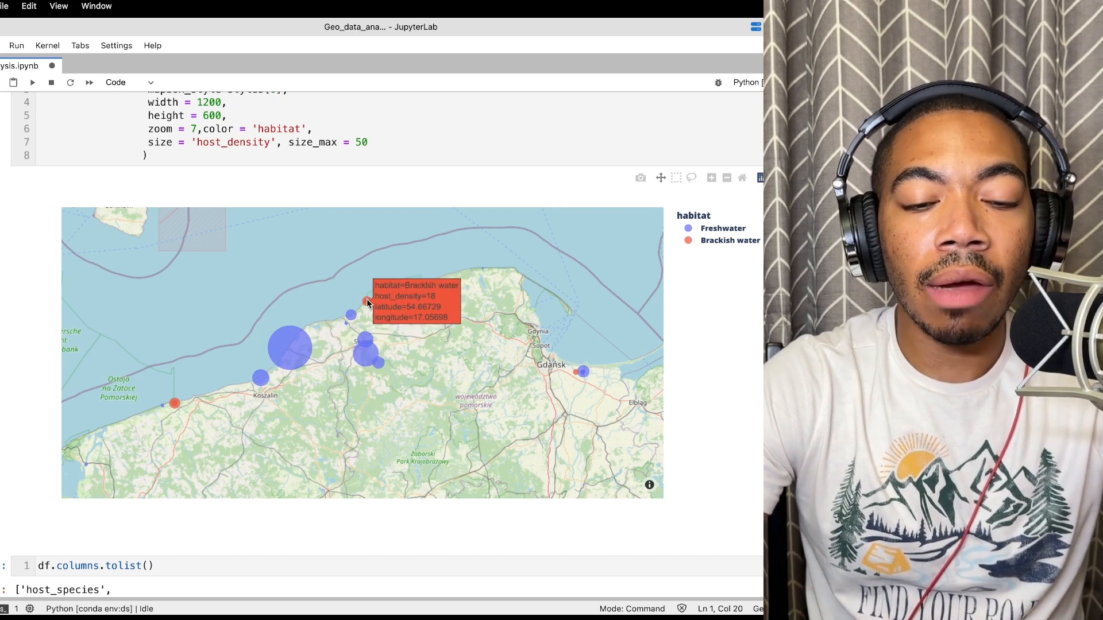
mouse_move(350, 316)
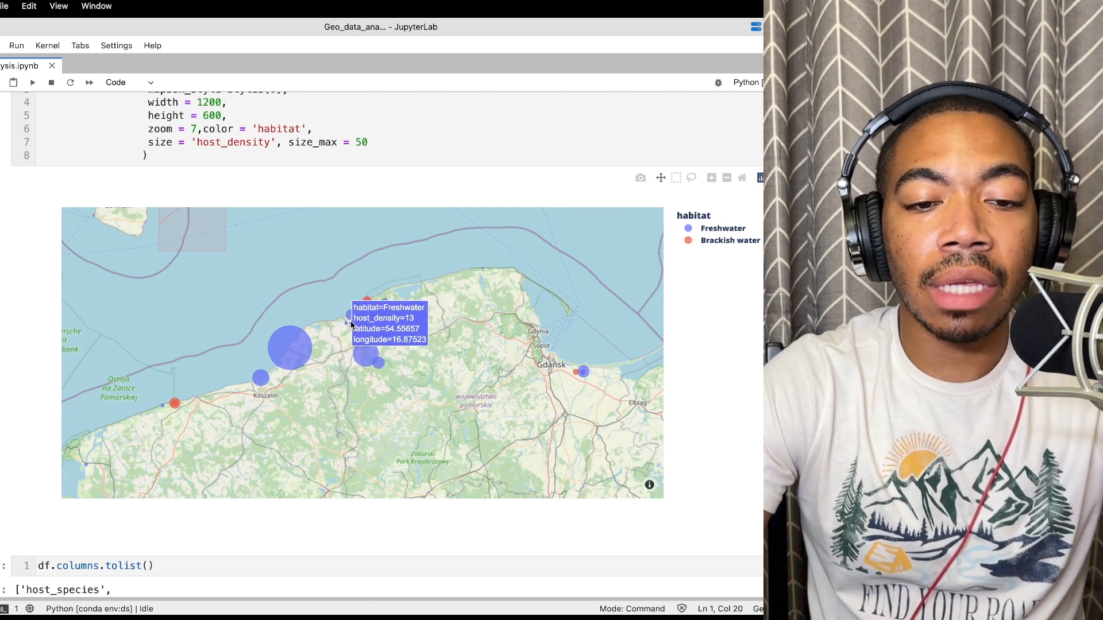
mouse_move(288, 351)
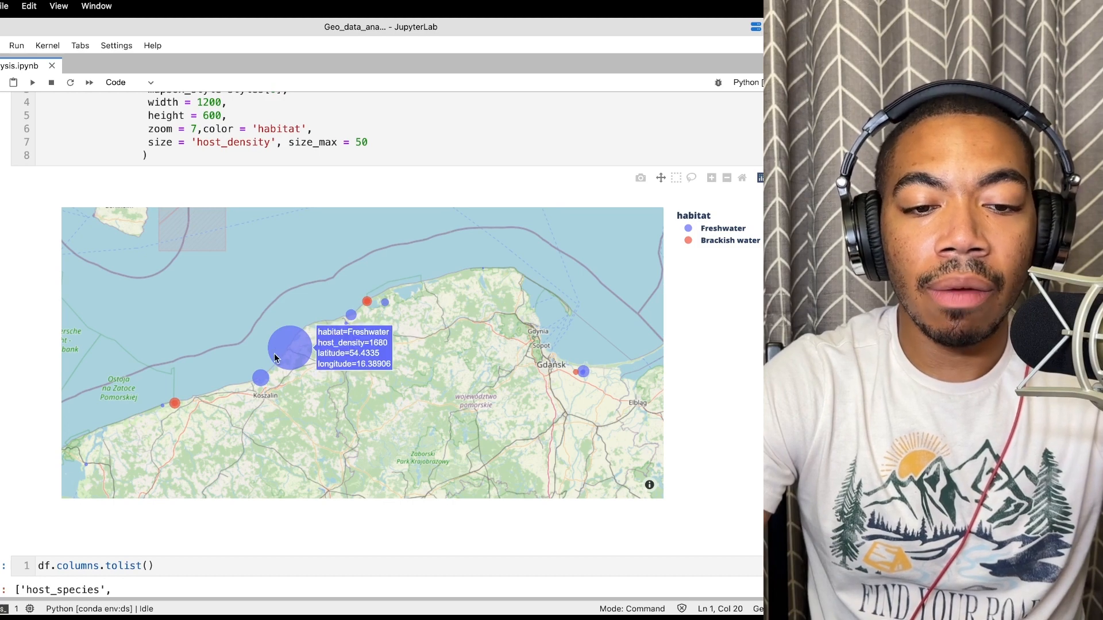
mouse_move(339, 172)
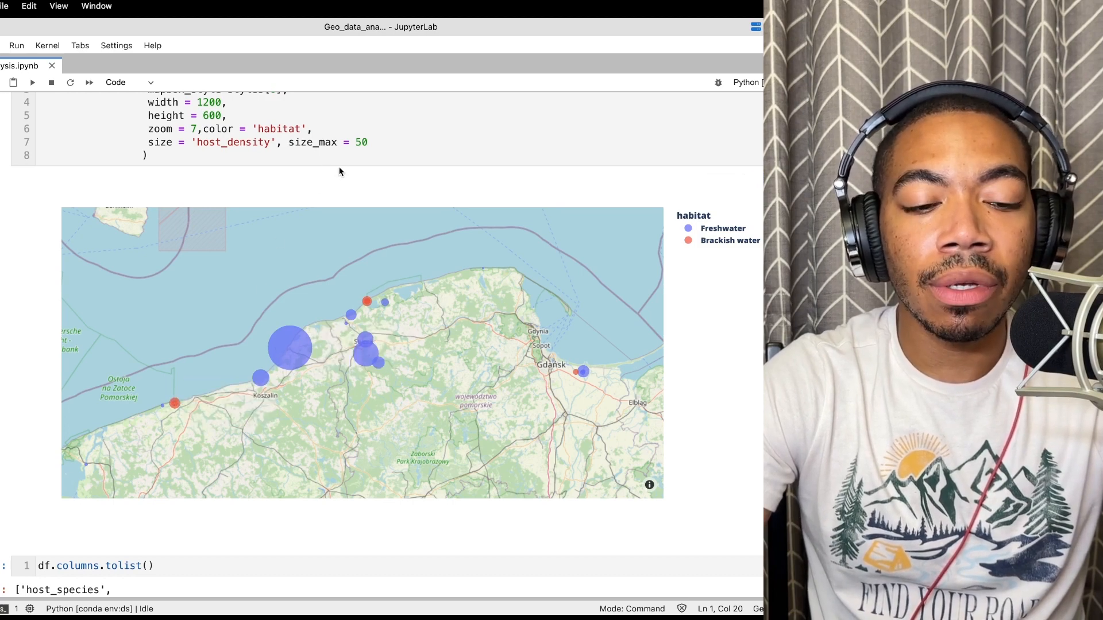
- Scroll between the styles list and the map now using carto-darkmatter
scroll(down, 3)
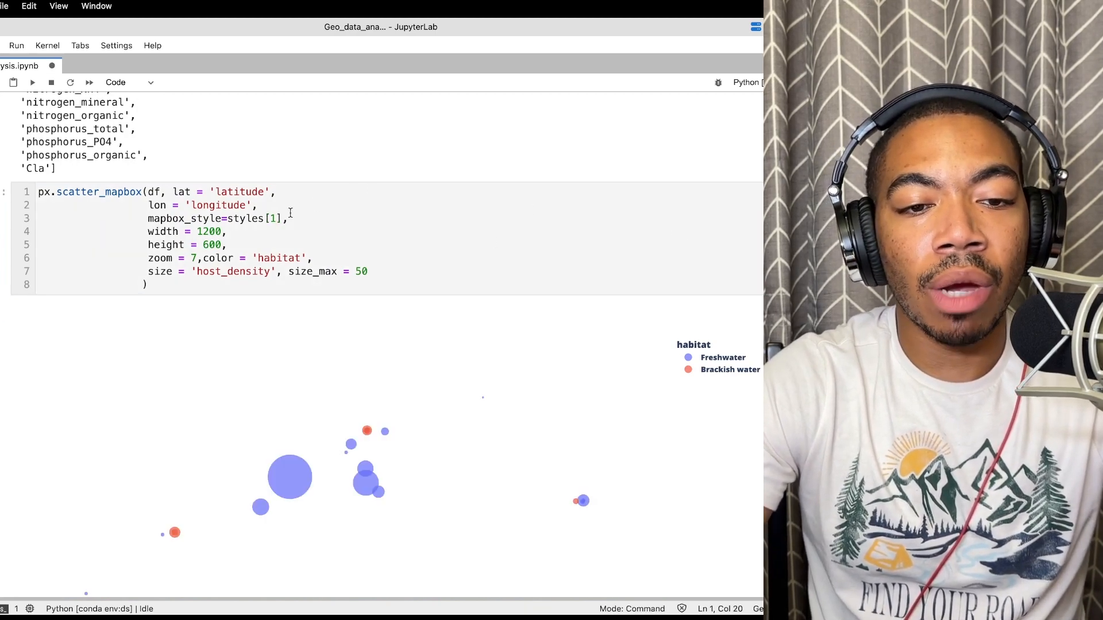
scroll(up, 3)
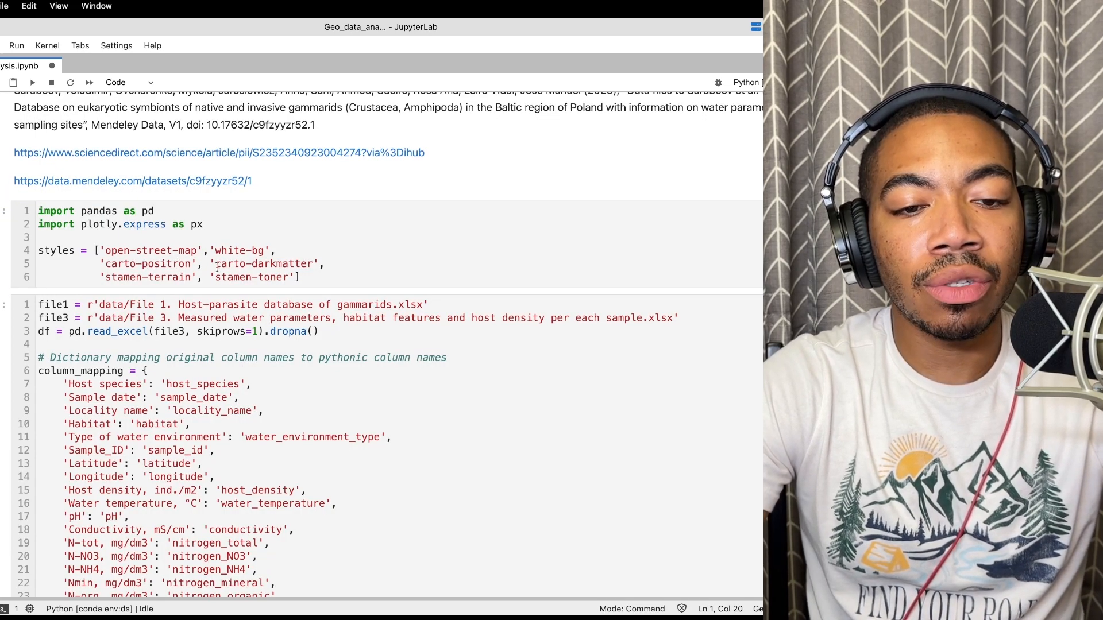
scroll(down, 3)
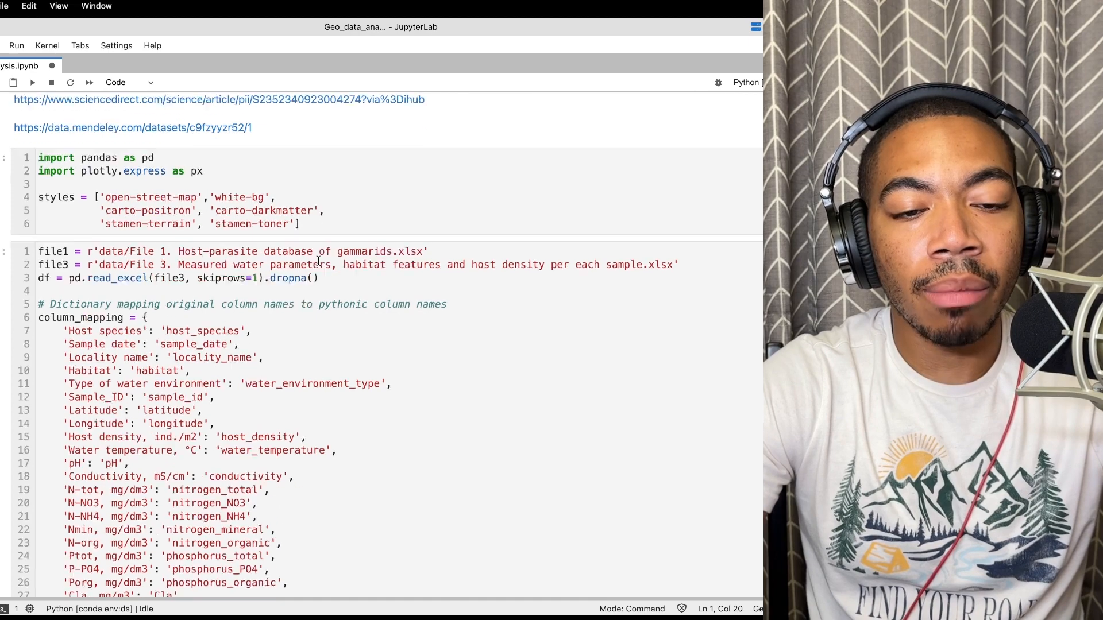
scroll(down, 3)
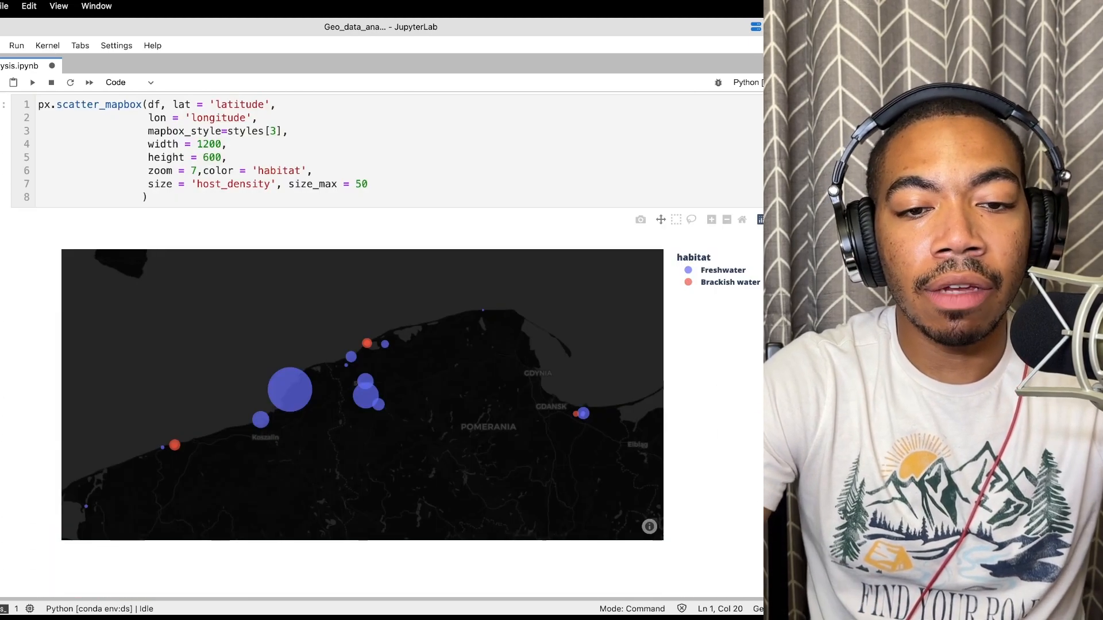
scroll(up, 3)
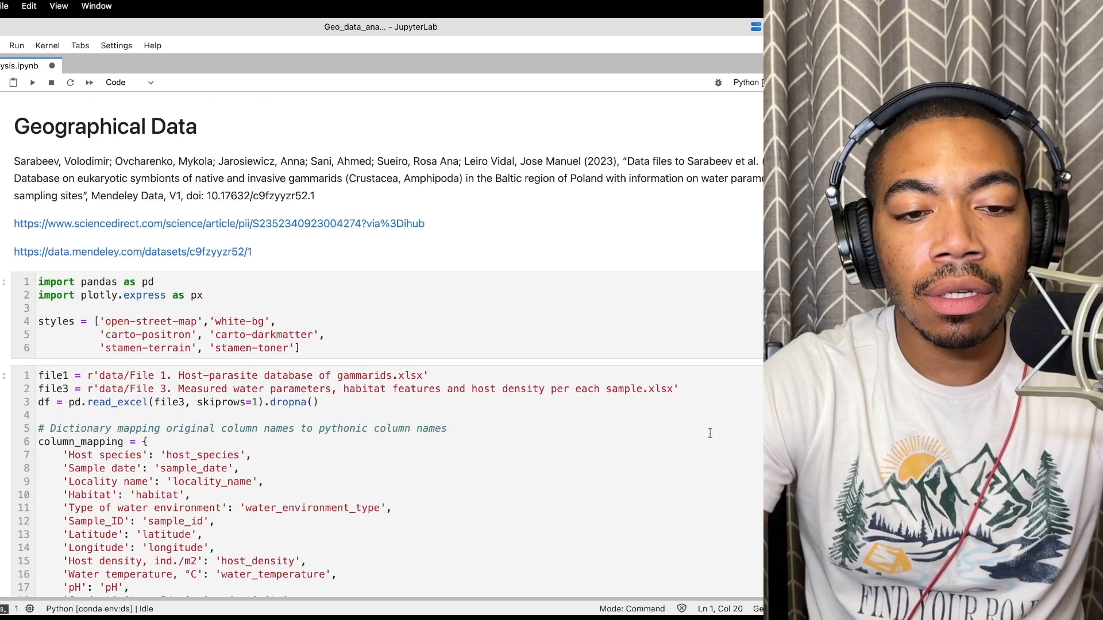